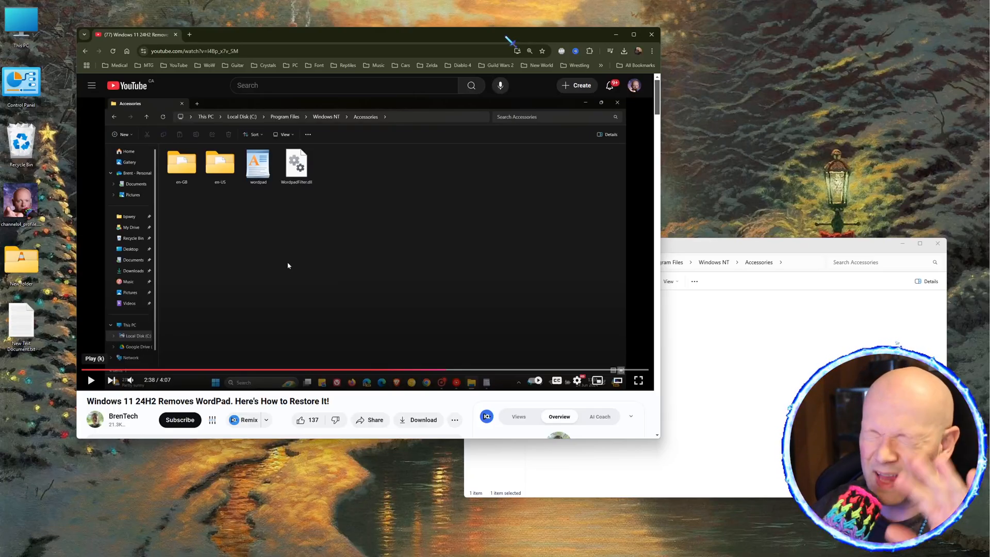
{"action": "mouse_move", "coordinate": [396, 140]}
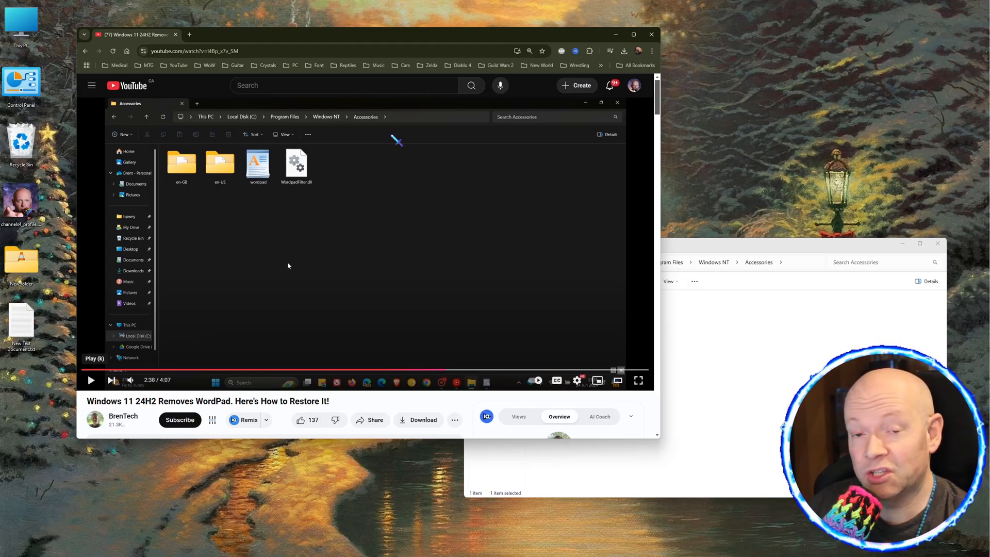
{"action": "mouse_move", "coordinate": [434, 37]}
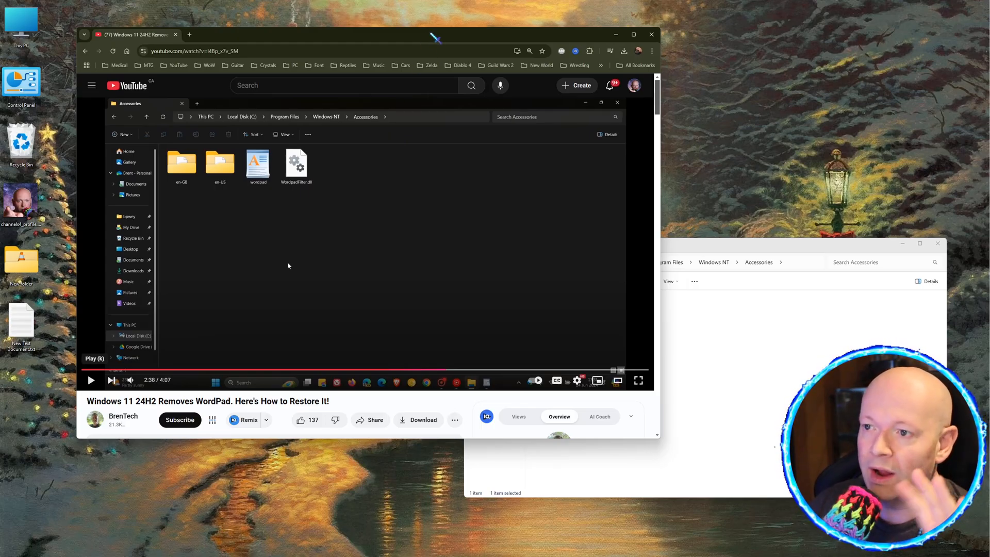
{"action": "mouse_move", "coordinate": [429, 196]}
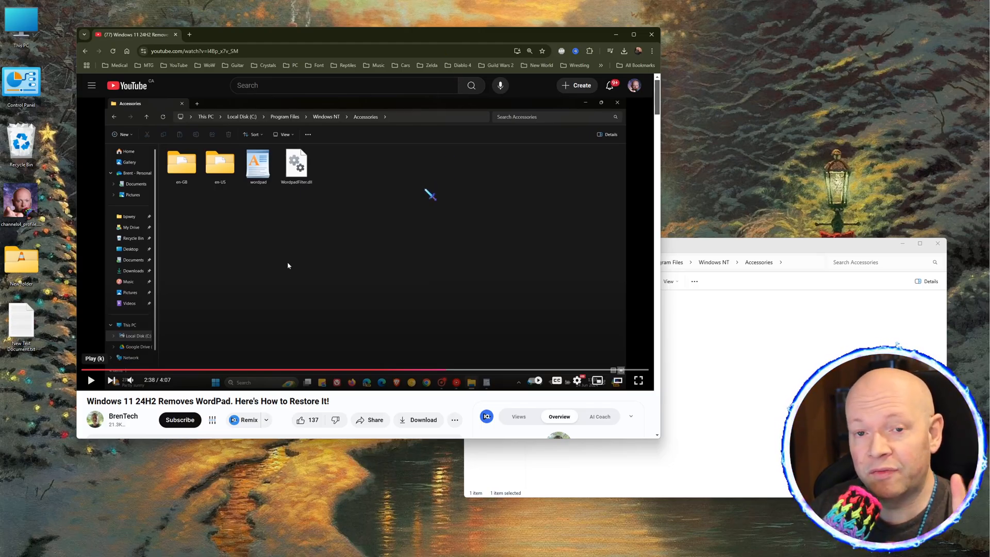
{"action": "mouse_move", "coordinate": [413, 196]}
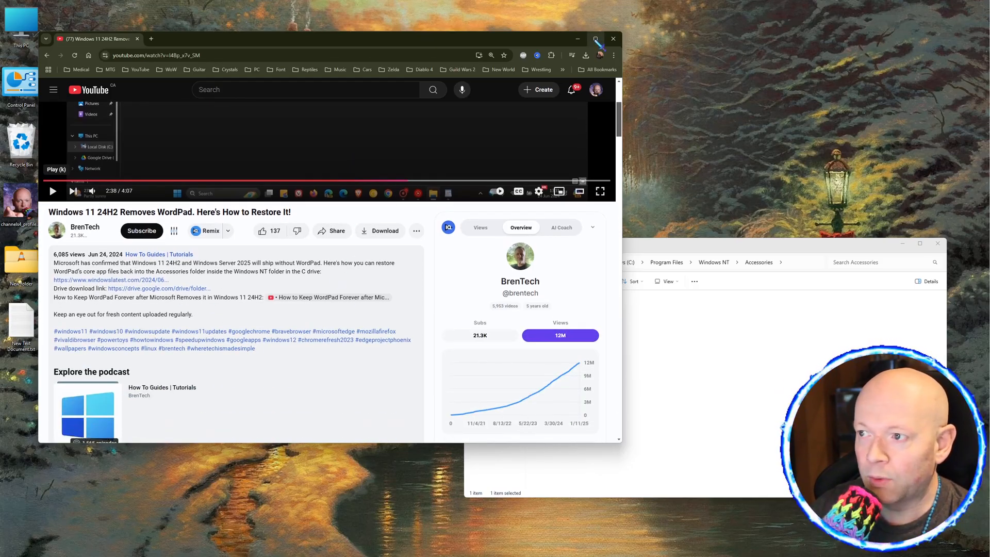
Maximize the video page and follow the drive.google.com download link in the description
{"action": "left_click", "coordinate": [594, 38]}
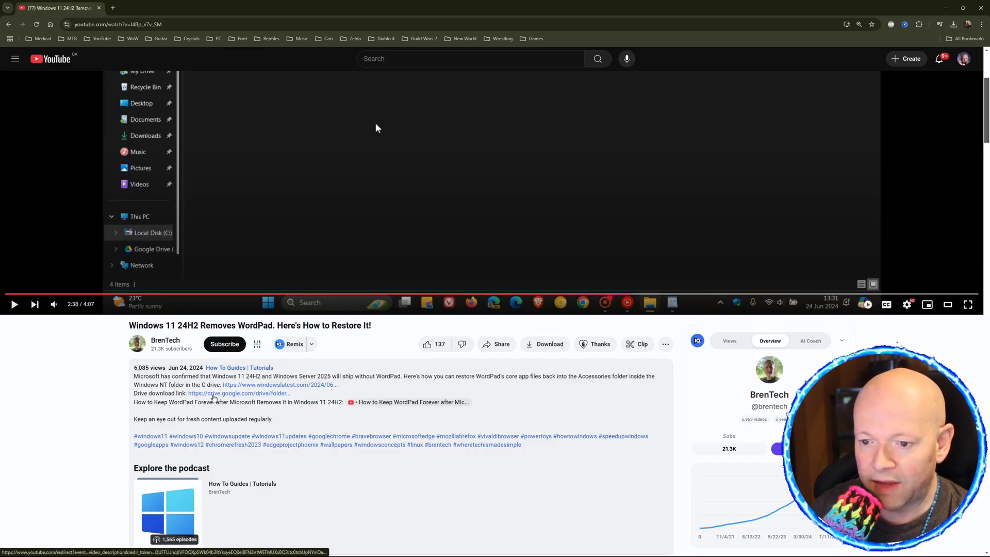
{"action": "left_click", "coordinate": [238, 392]}
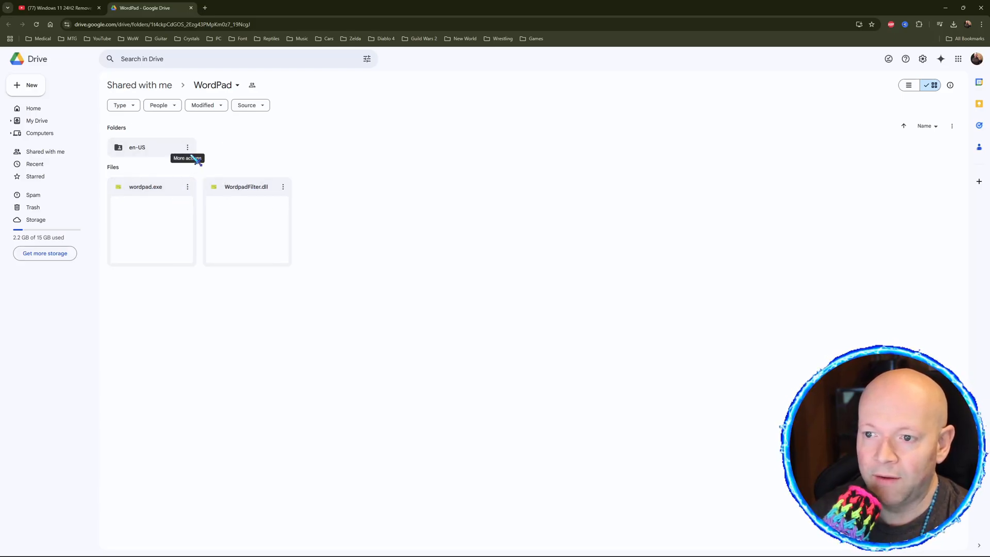
Download the en-US folder as an archive and save it to the Desktop
{"action": "left_click", "coordinate": [187, 148]}
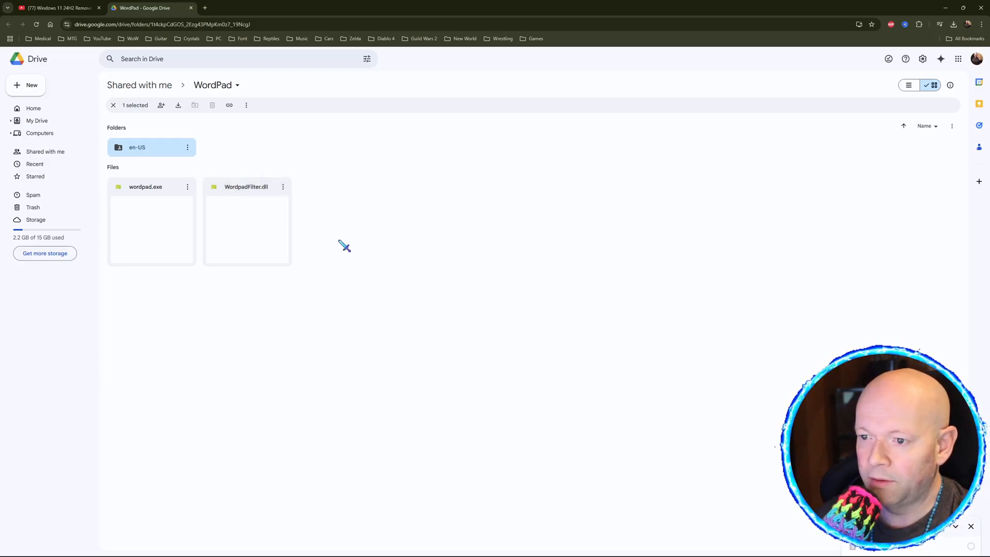
{"action": "left_click", "coordinate": [179, 105]}
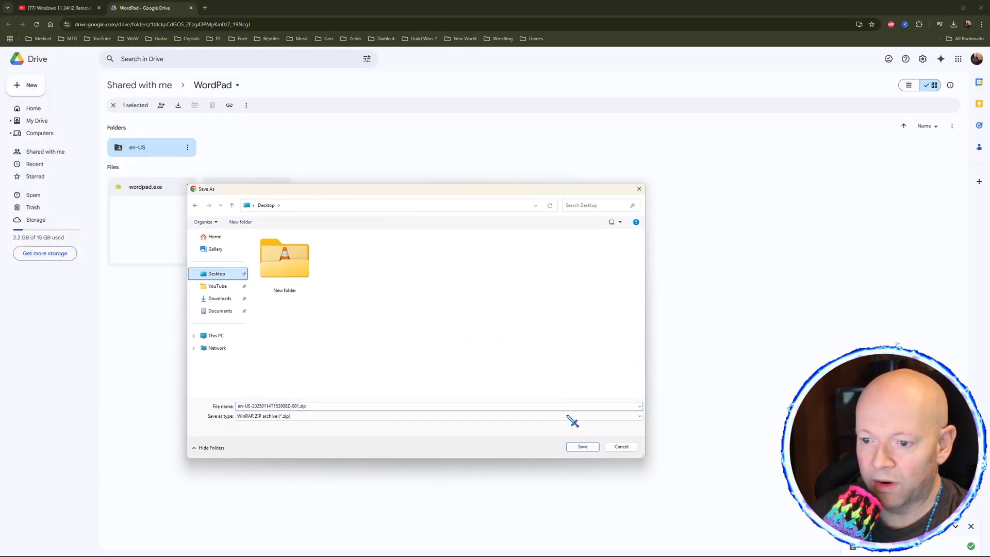
{"action": "left_click", "coordinate": [582, 446]}
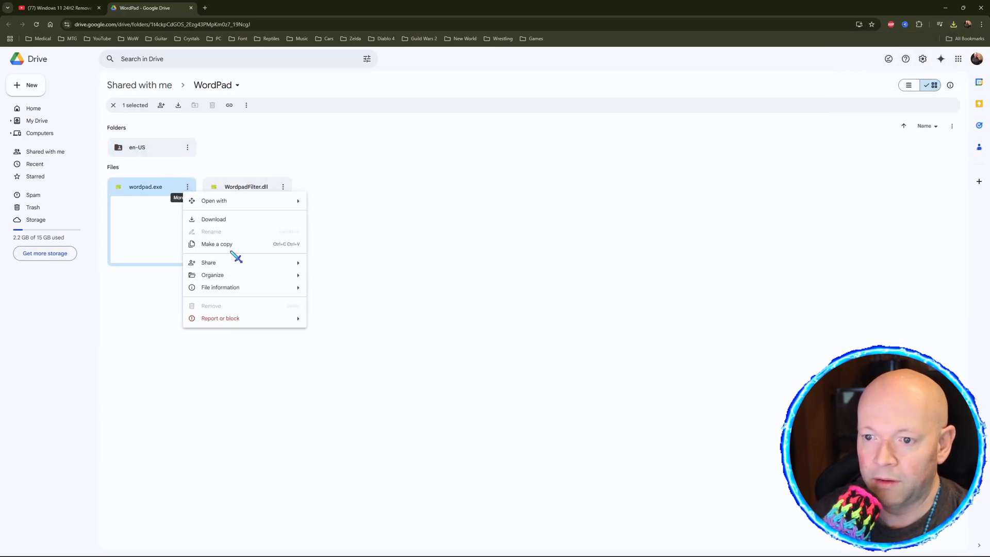
Download wordpad.exe, accept the dangerous-file warning, and save it to the Desktop
{"action": "left_click", "coordinate": [213, 218]}
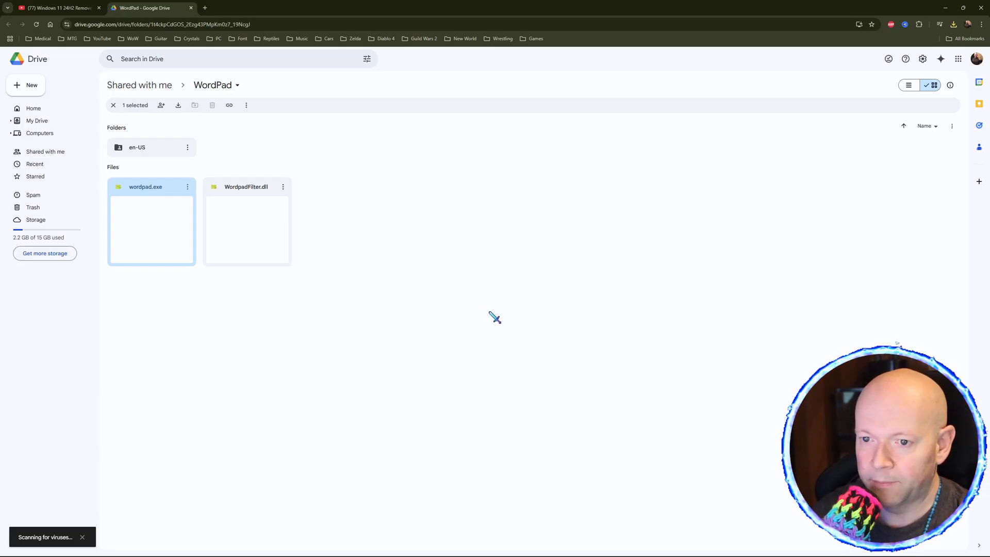
{"action": "left_click", "coordinate": [178, 106]}
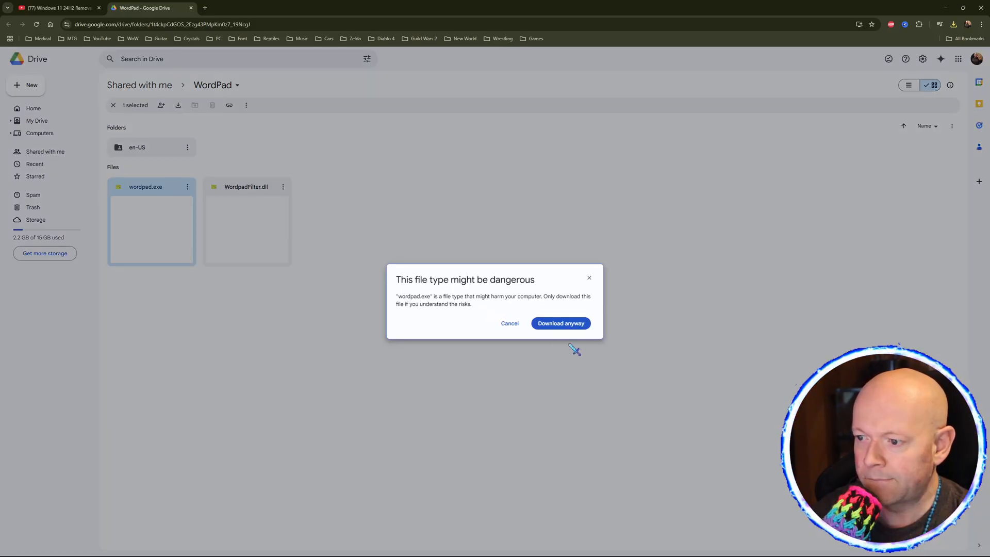
{"action": "left_click", "coordinate": [560, 323]}
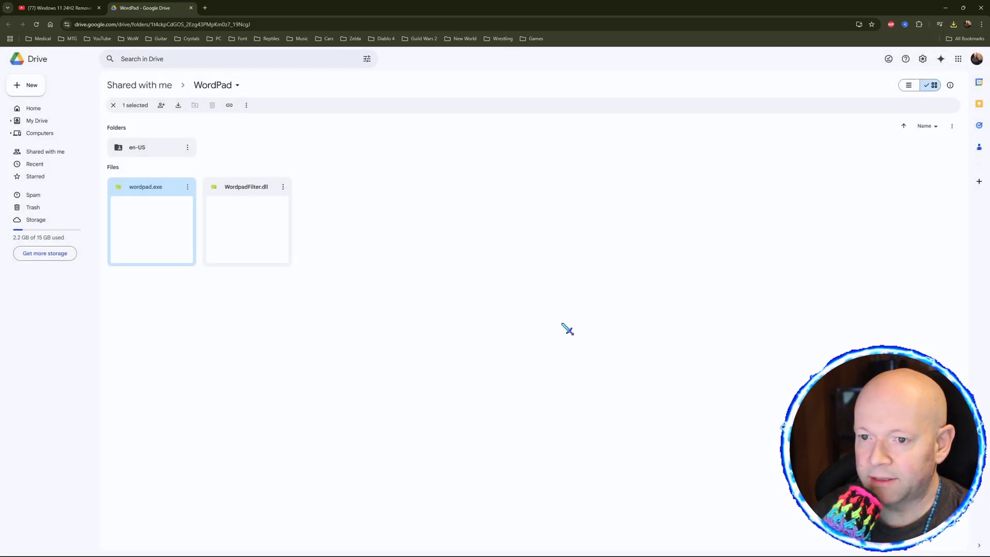
{"action": "left_click", "coordinate": [178, 105]}
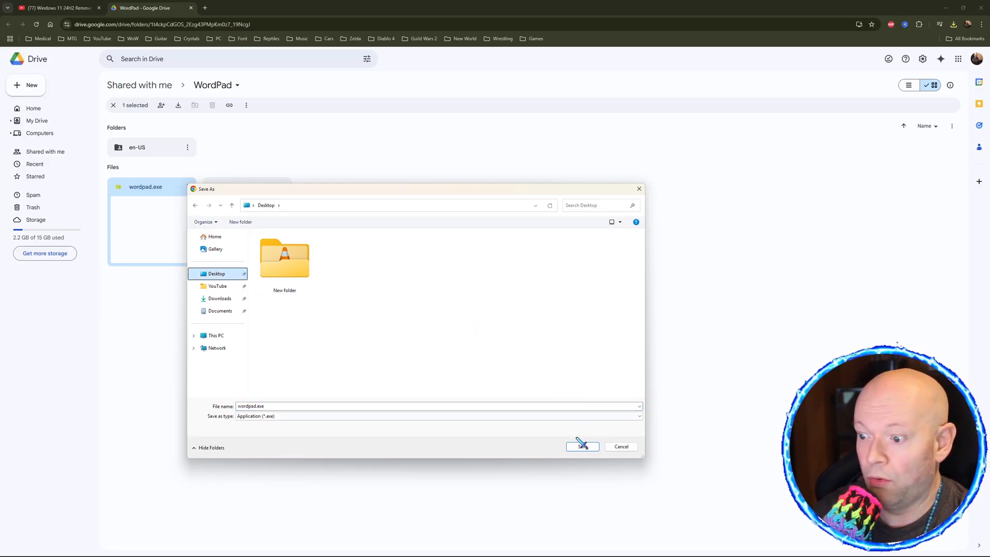
{"action": "left_click", "coordinate": [581, 446]}
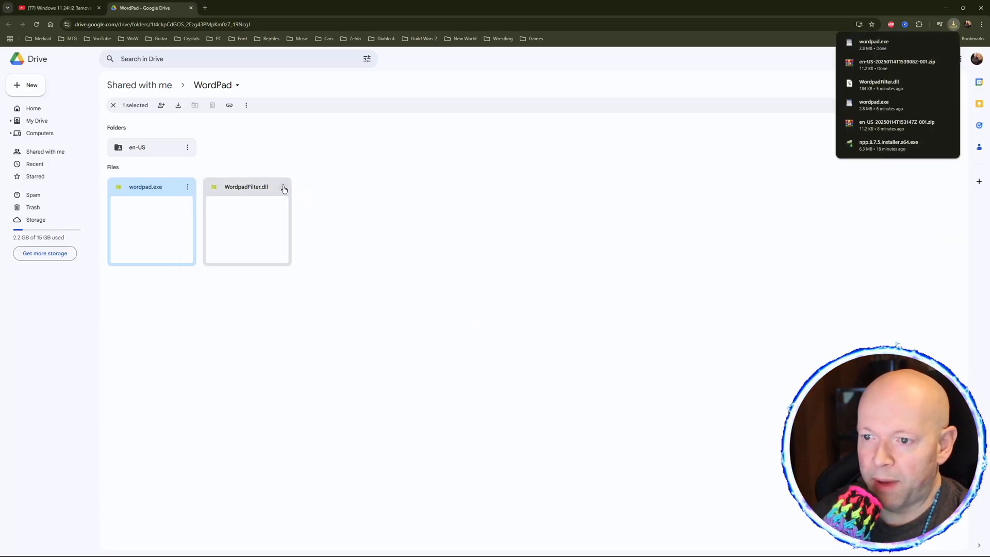
Download WordpadFilter.dll and save it to the Desktop
{"action": "left_click", "coordinate": [283, 187]}
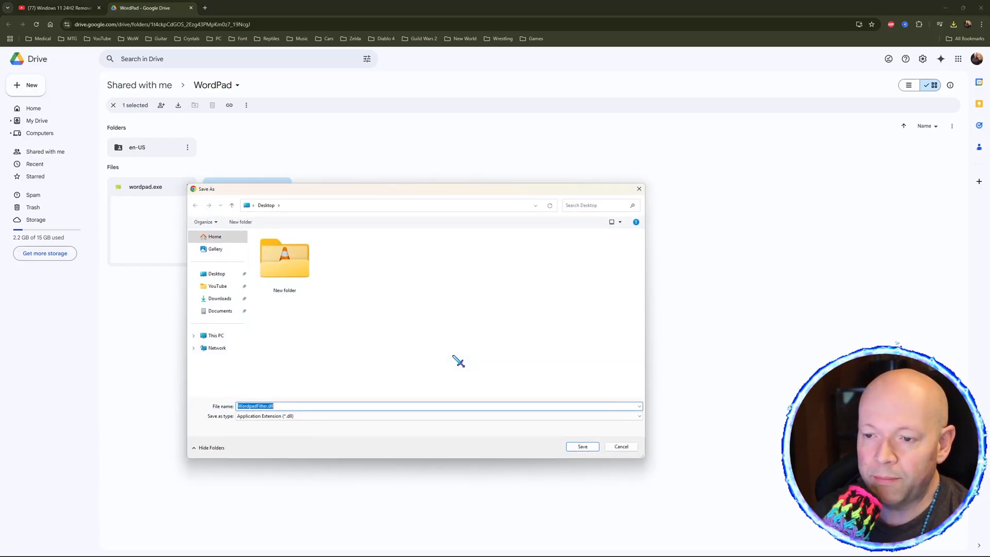
{"action": "left_click", "coordinate": [216, 273]}
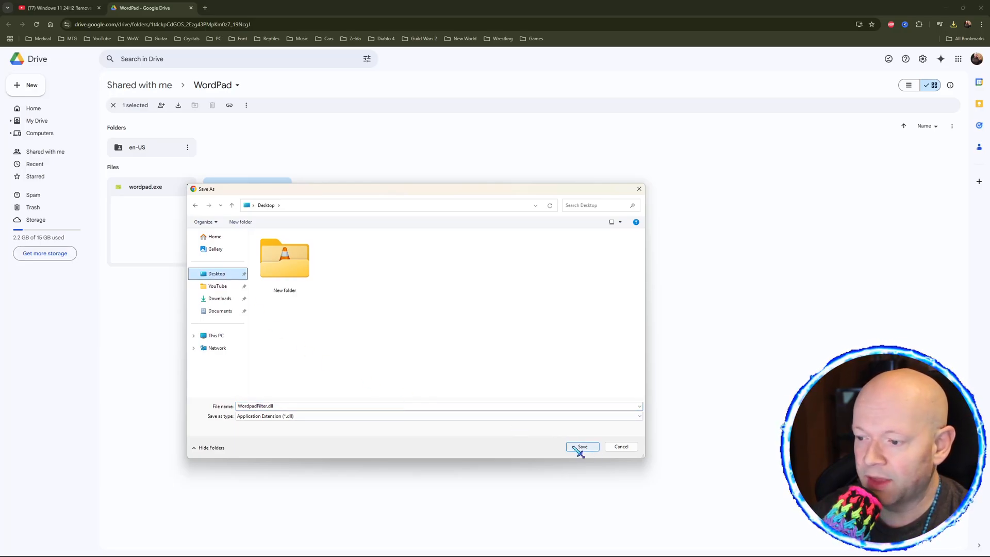
{"action": "left_click", "coordinate": [582, 446]}
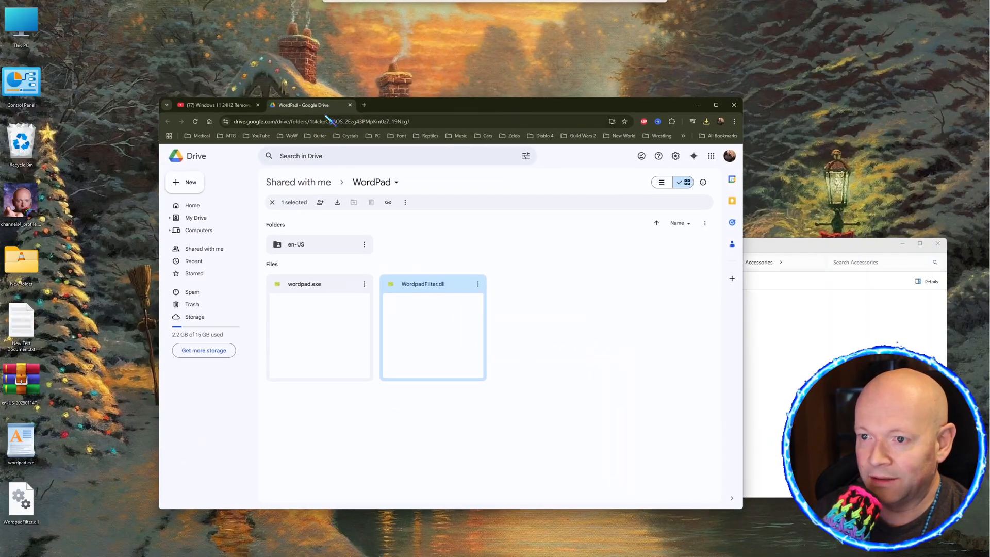
Navigate from This PC into Windows (C:) > Program Files > Windows NT
{"action": "left_click", "coordinate": [214, 105]}
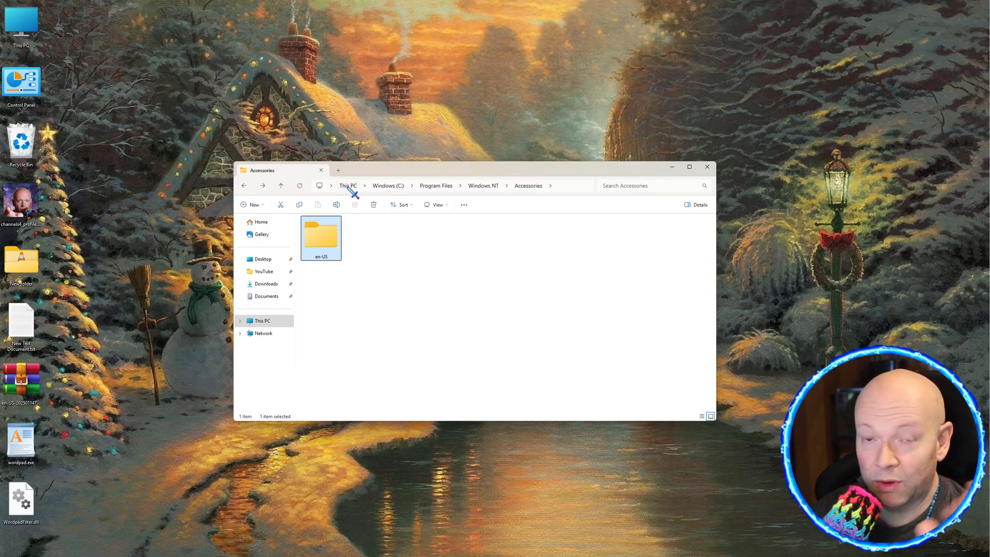
{"action": "mouse_move", "coordinate": [479, 193]}
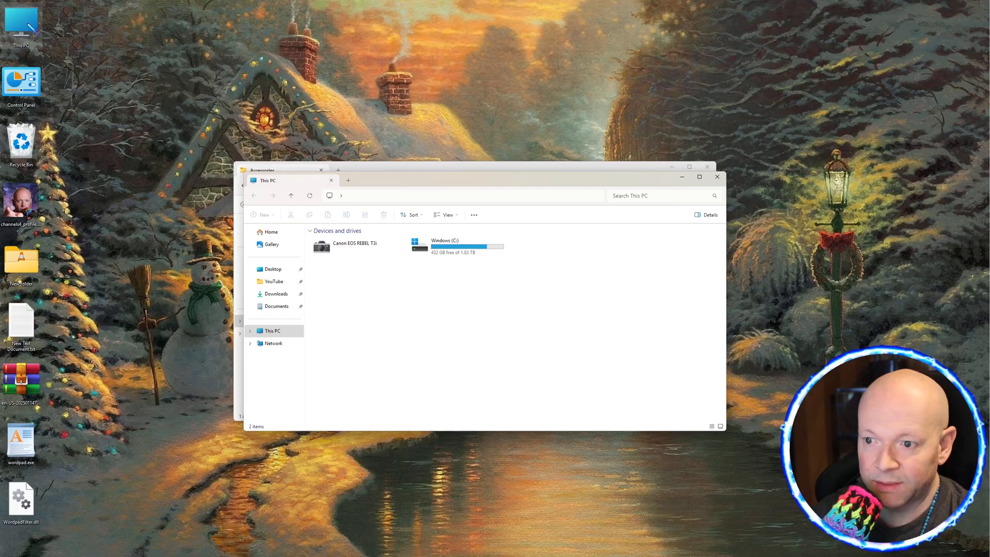
{"action": "left_click", "coordinate": [458, 247]}
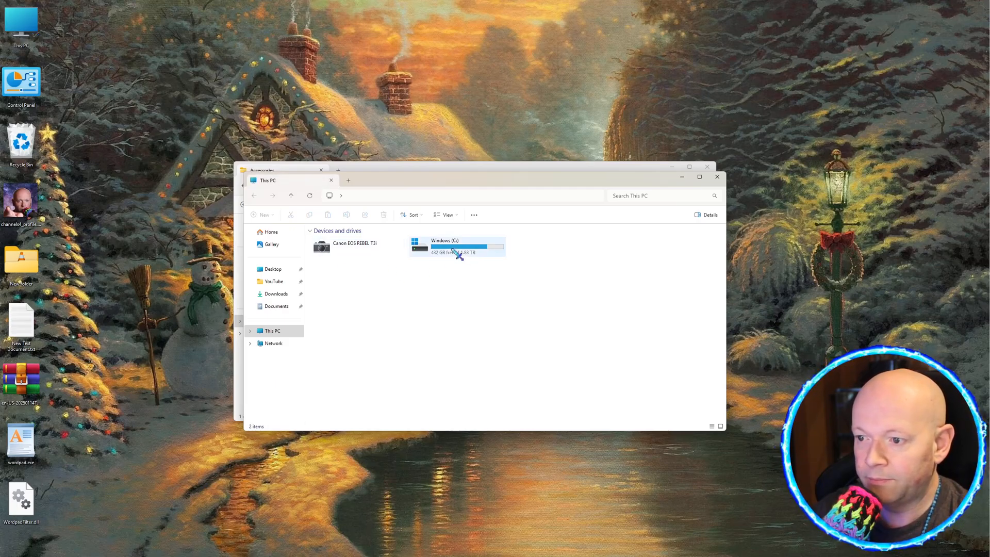
{"action": "left_click", "coordinate": [457, 247]}
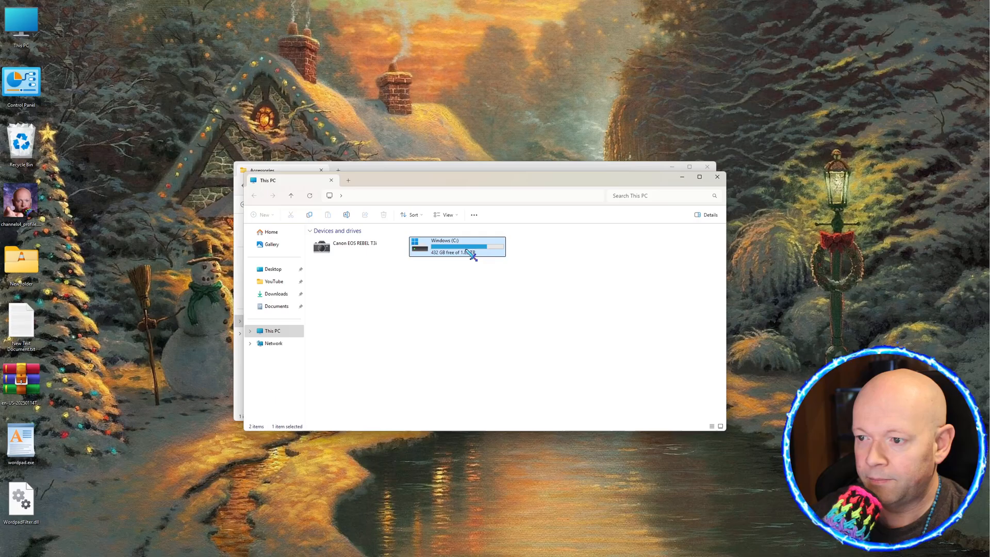
{"action": "double_click", "coordinate": [456, 246]}
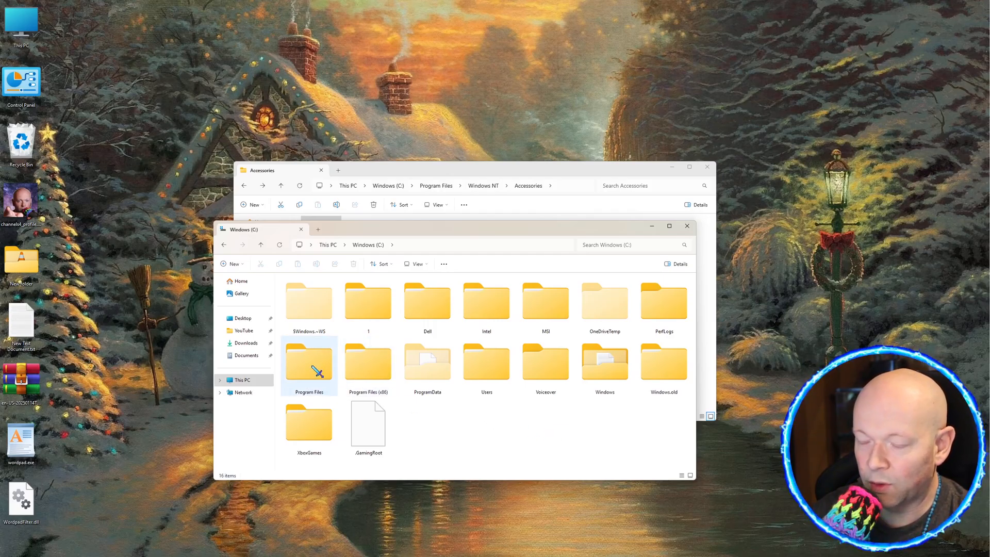
{"action": "double_click", "coordinate": [308, 363]}
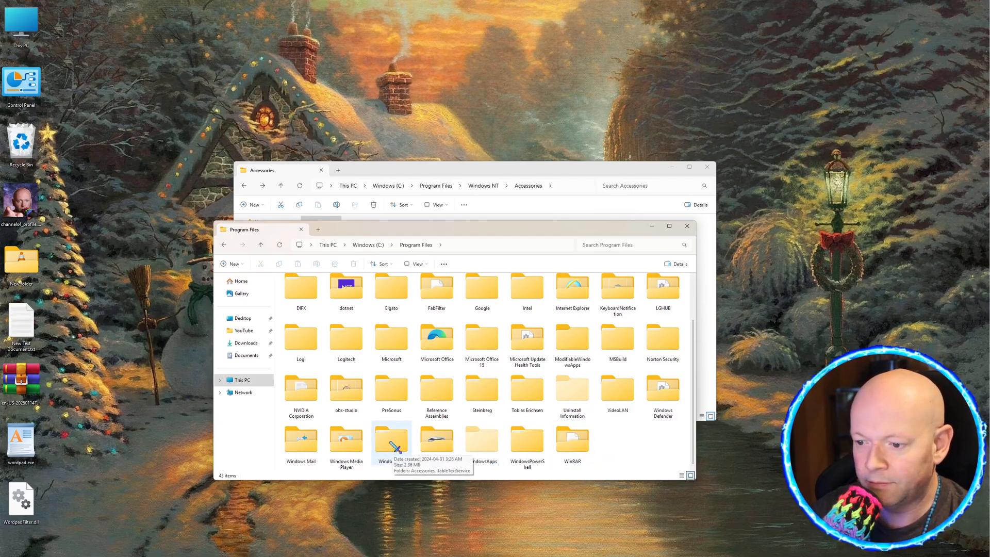
{"action": "double_click", "coordinate": [392, 440]}
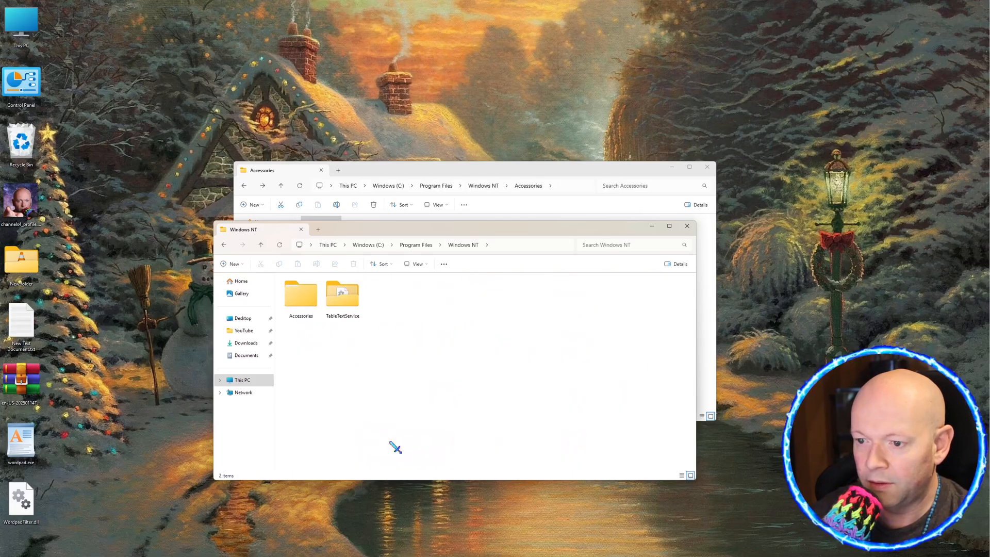
{"action": "mouse_move", "coordinate": [300, 294]}
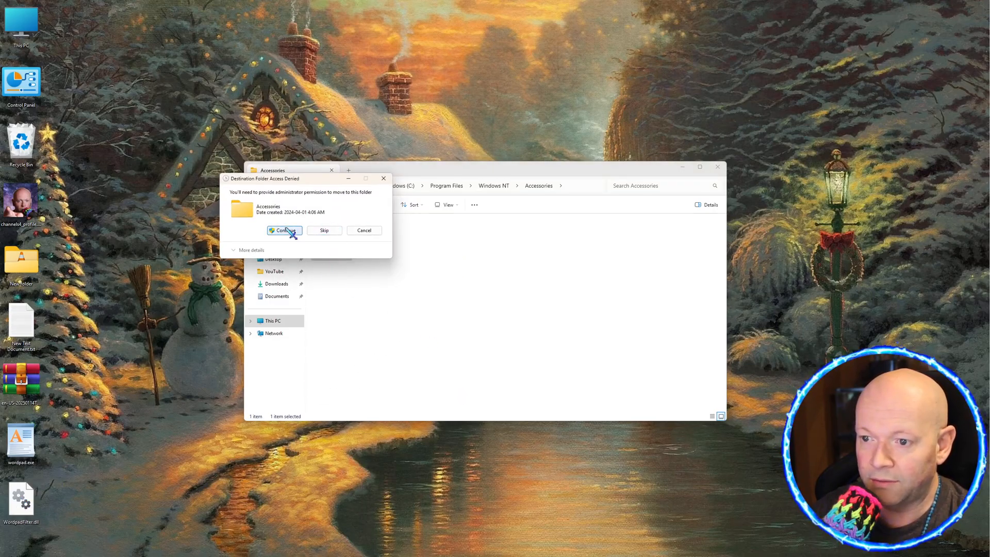
Grant administrator permission on each prompt so the WordPad files move into Accessories
{"action": "left_click", "coordinate": [284, 230]}
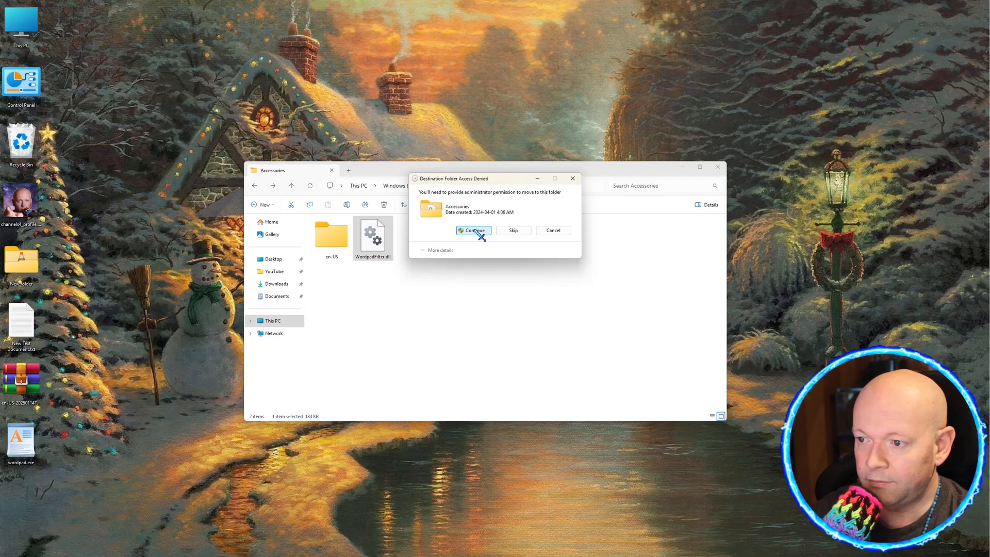
{"action": "left_click", "coordinate": [473, 230]}
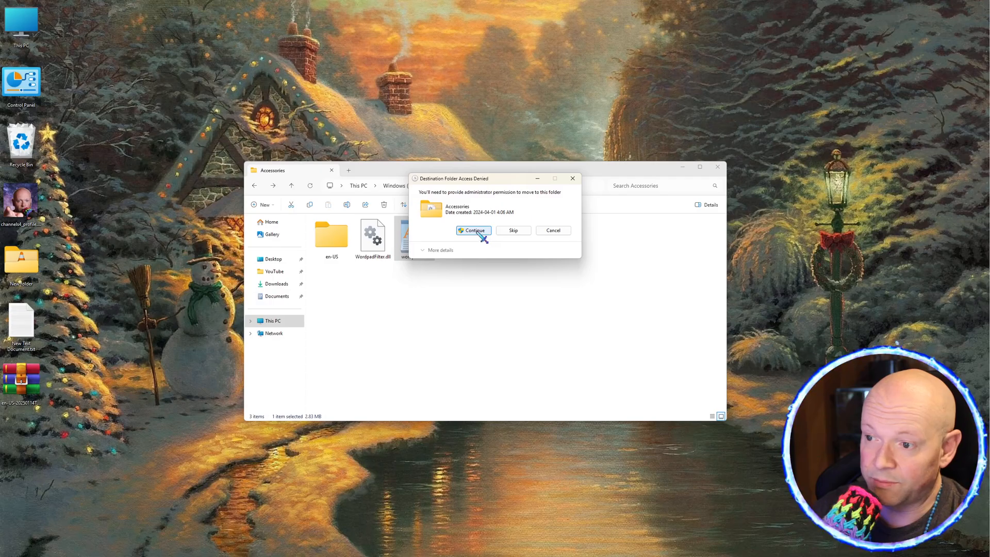
{"action": "left_click", "coordinate": [472, 230]}
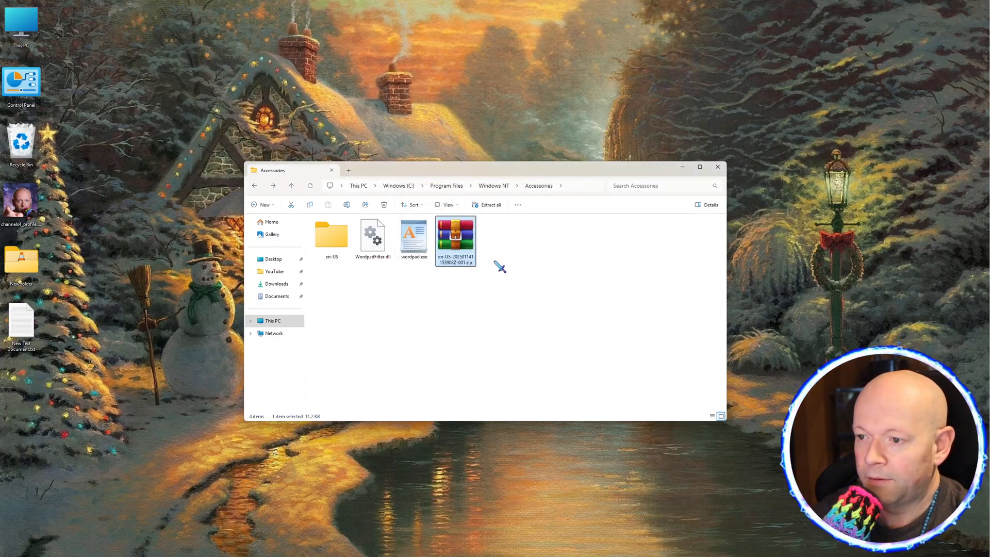
Check en-US holds wordpad.exe.mui, then select the leftover zip archive for deletion
{"action": "right_click", "coordinate": [454, 241]}
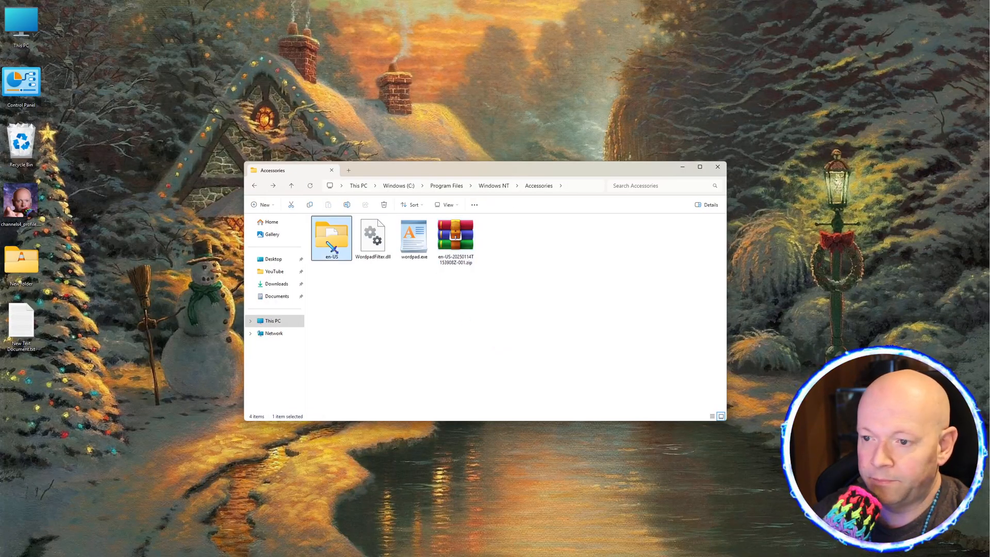
{"action": "double_click", "coordinate": [331, 234]}
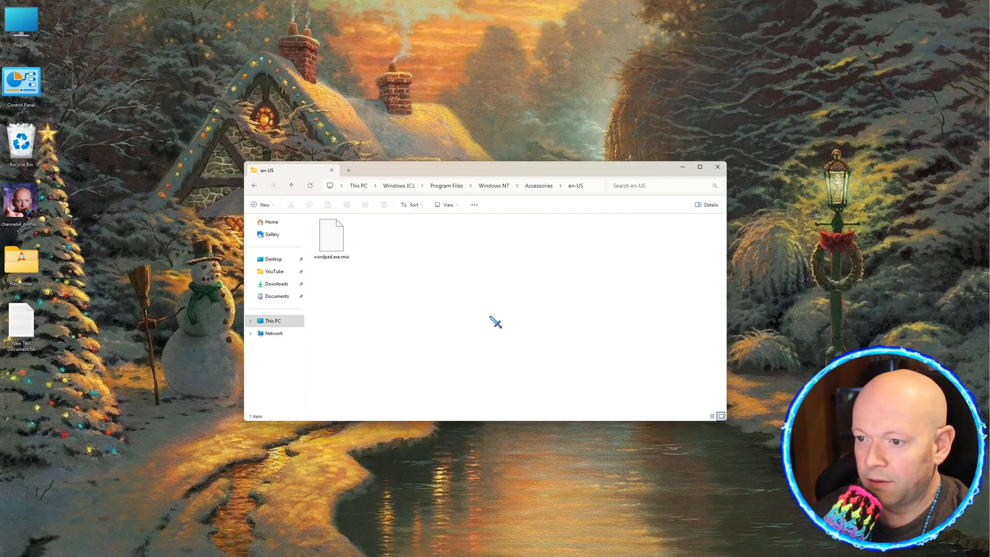
{"action": "left_click", "coordinate": [254, 184]}
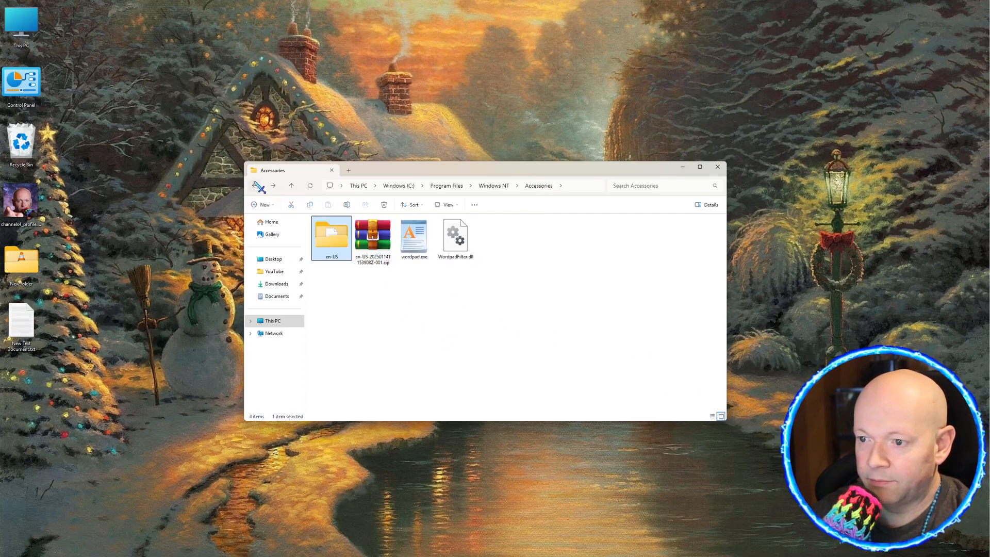
{"action": "left_click", "coordinate": [373, 236]}
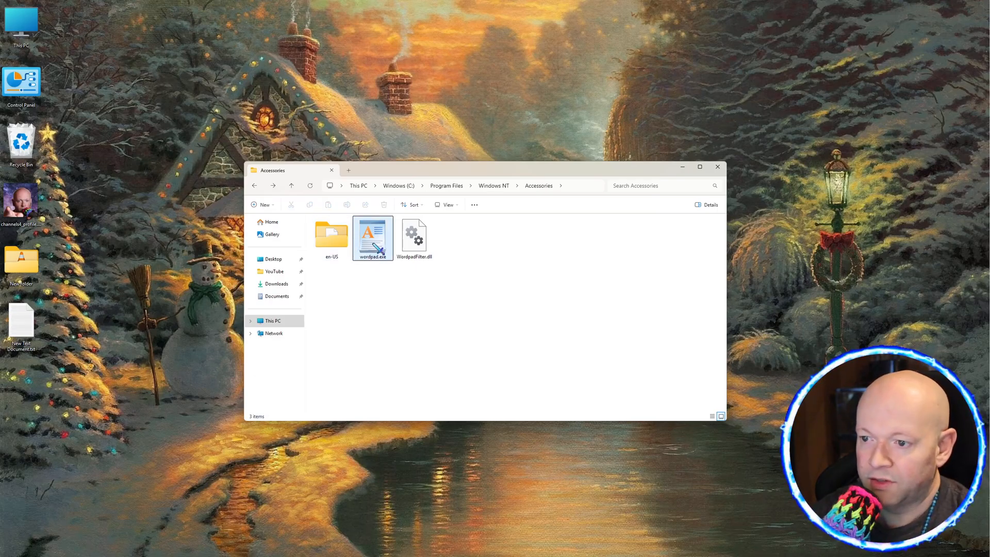
{"action": "mouse_move", "coordinate": [373, 238]}
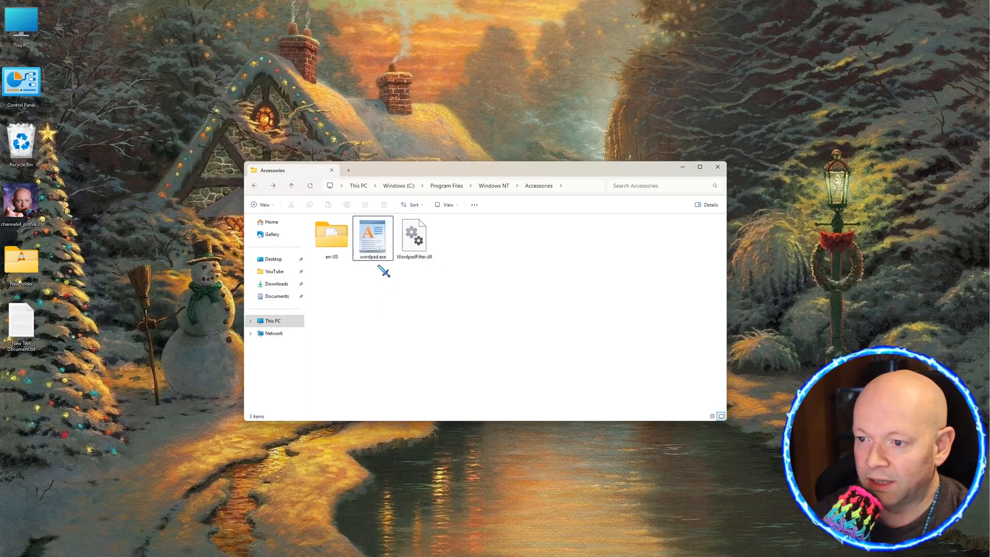
Launch wordpad.exe and get past the SmartScreen unrecognized-app warning via More info
{"action": "double_click", "coordinate": [373, 237]}
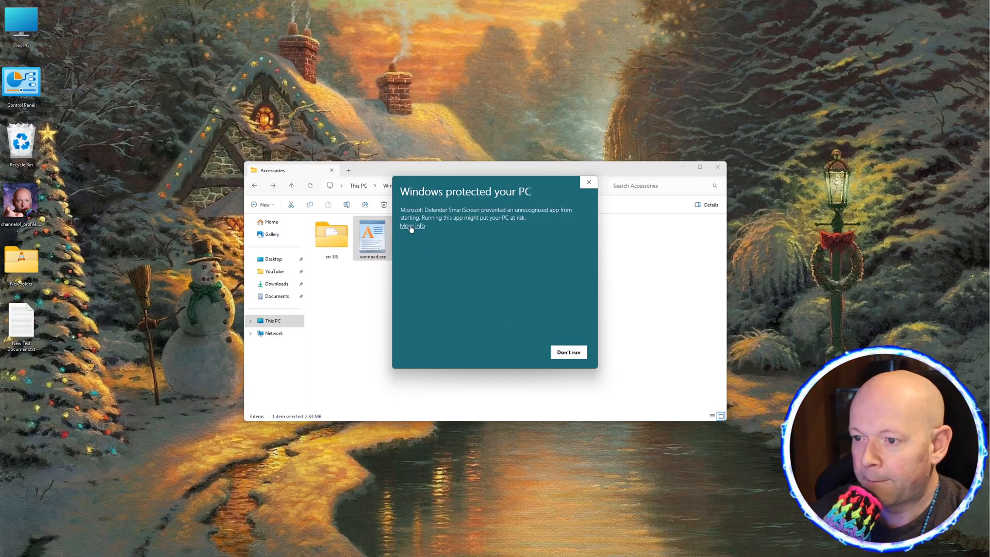
{"action": "left_click", "coordinate": [567, 352]}
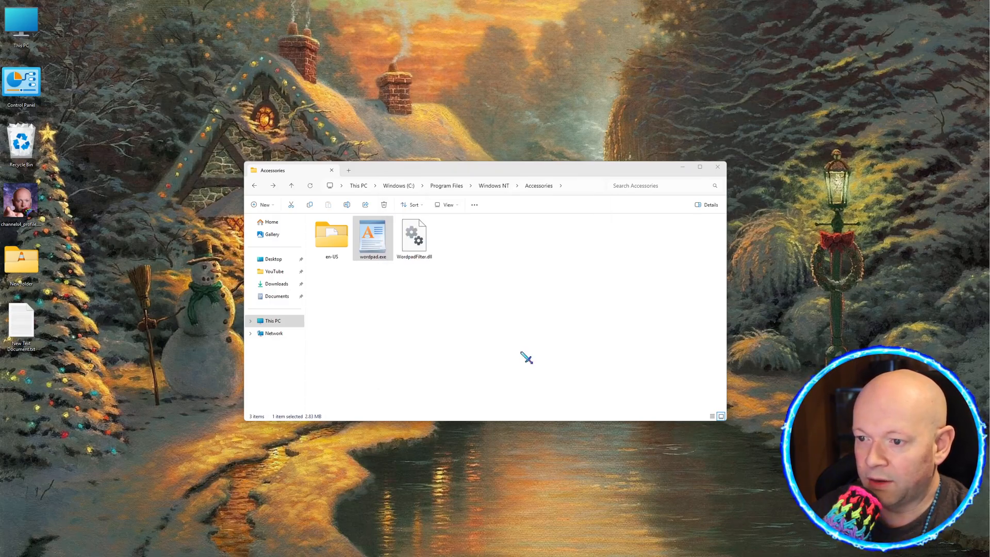
{"action": "double_click", "coordinate": [373, 234]}
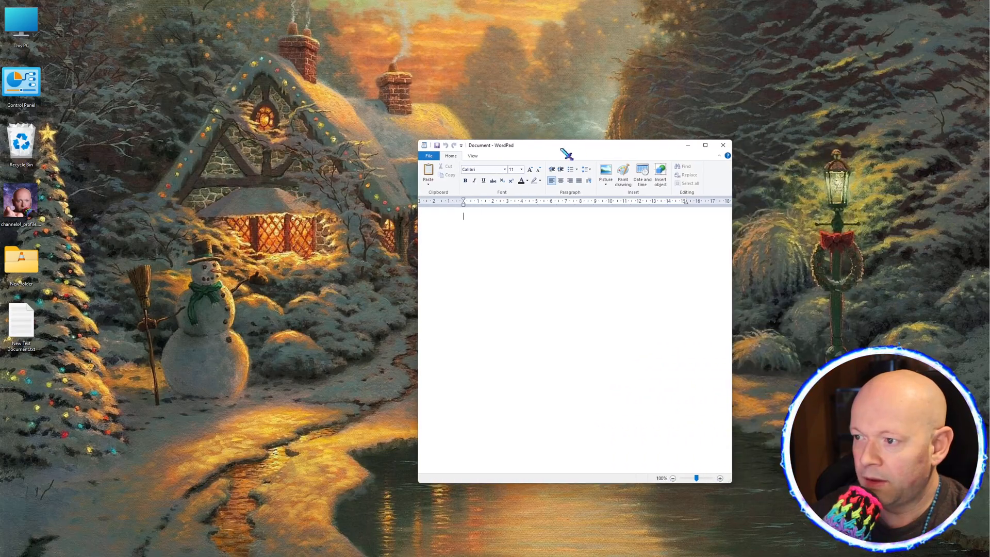
Set the blank document's font size to 18 and return to the writing area
{"action": "left_click", "coordinate": [519, 169]}
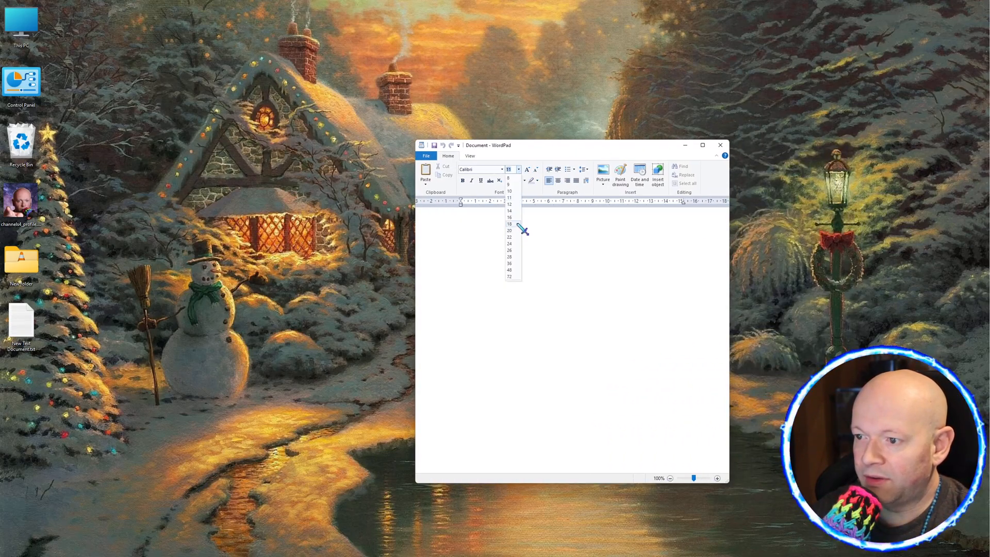
{"action": "left_click", "coordinate": [508, 224]}
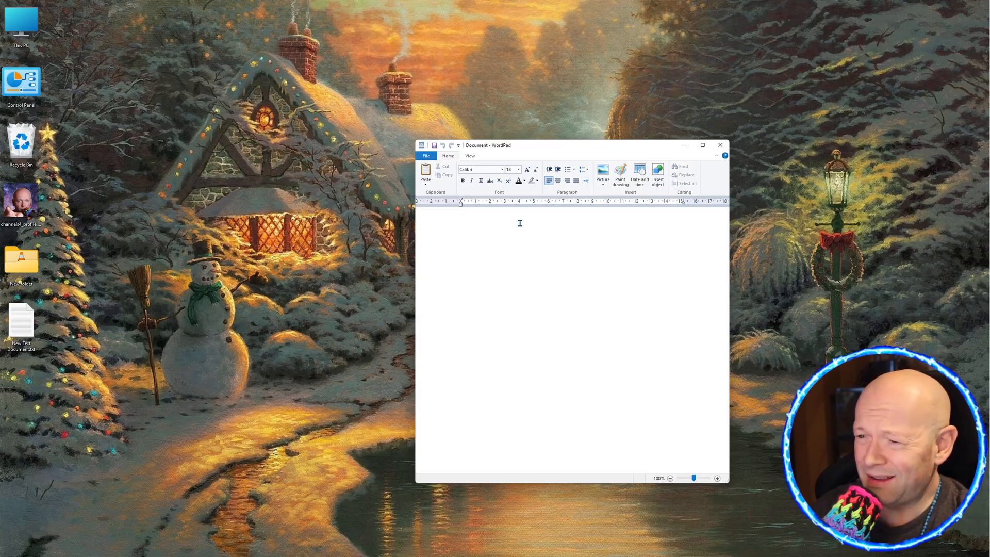
{"action": "left_click", "coordinate": [461, 216]}
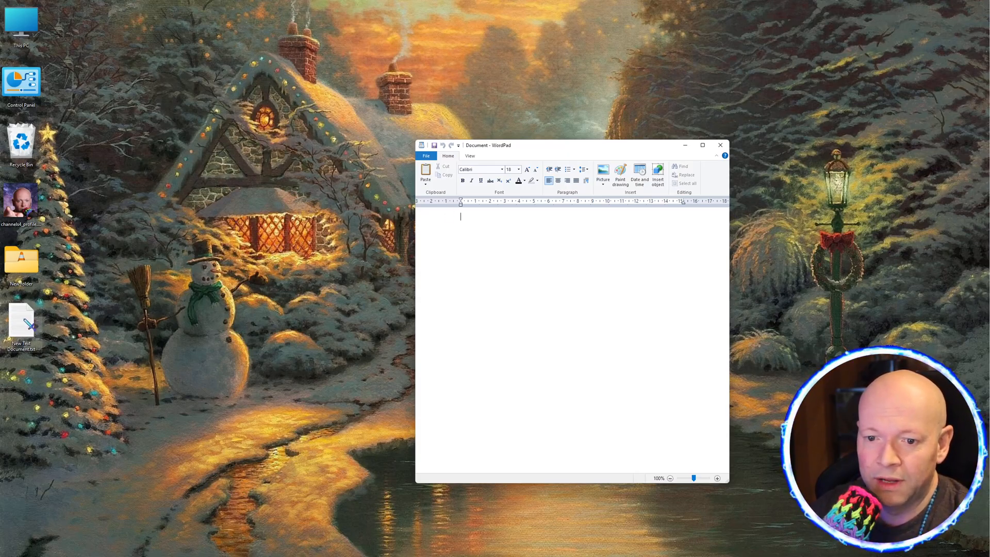
{"action": "mouse_move", "coordinate": [20, 318]}
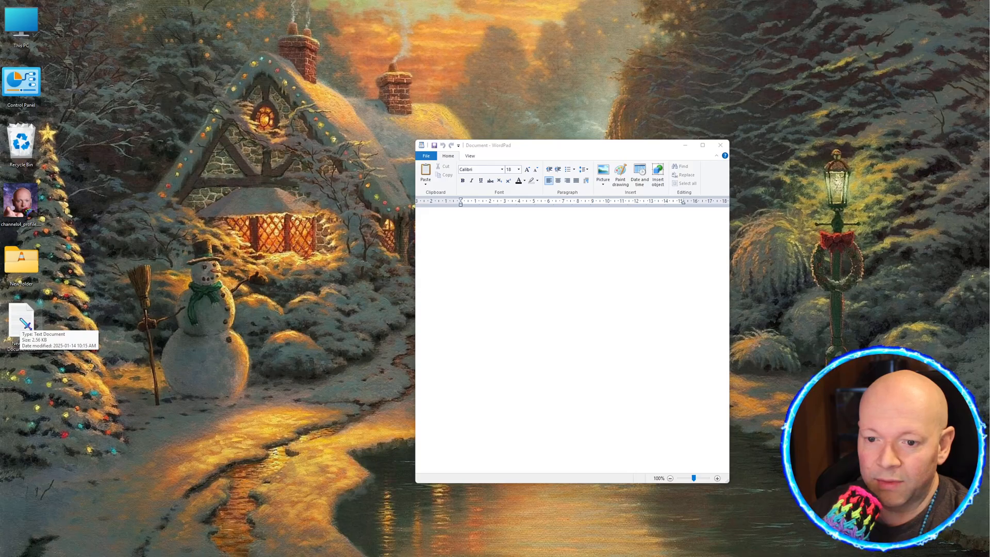
For New Text Document, go Open with > Choose another app > Choose an app on your PC
{"action": "right_click", "coordinate": [20, 322]}
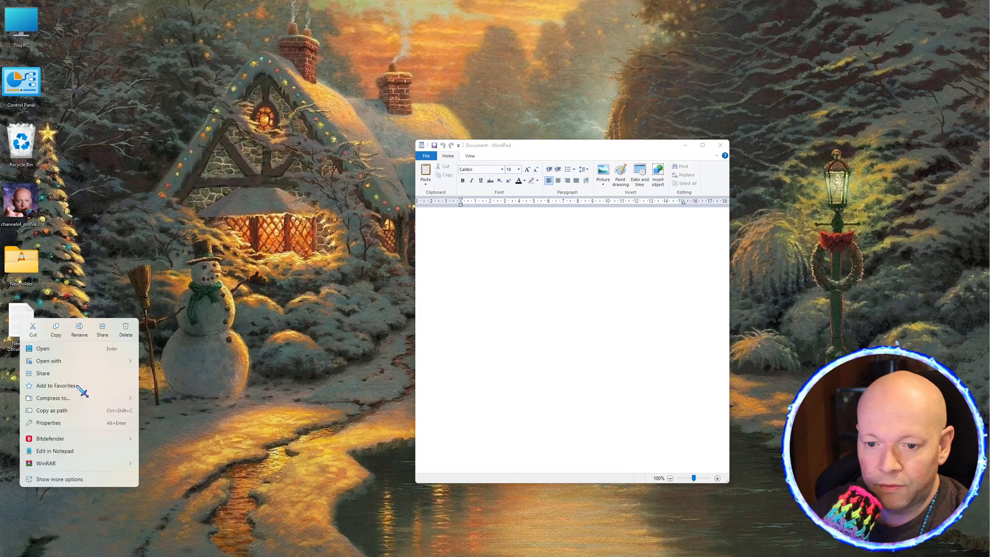
{"action": "left_click", "coordinate": [48, 361]}
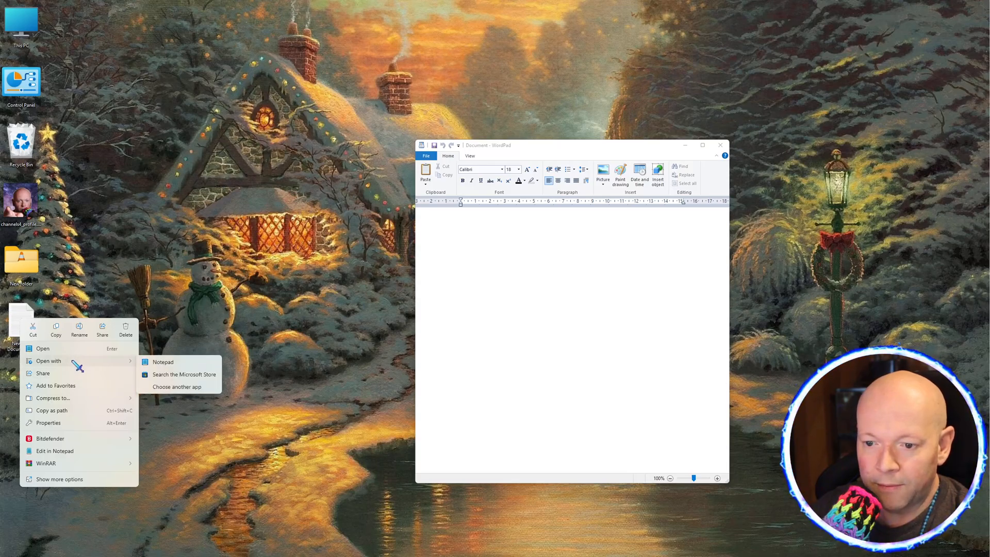
{"action": "mouse_move", "coordinate": [190, 387]}
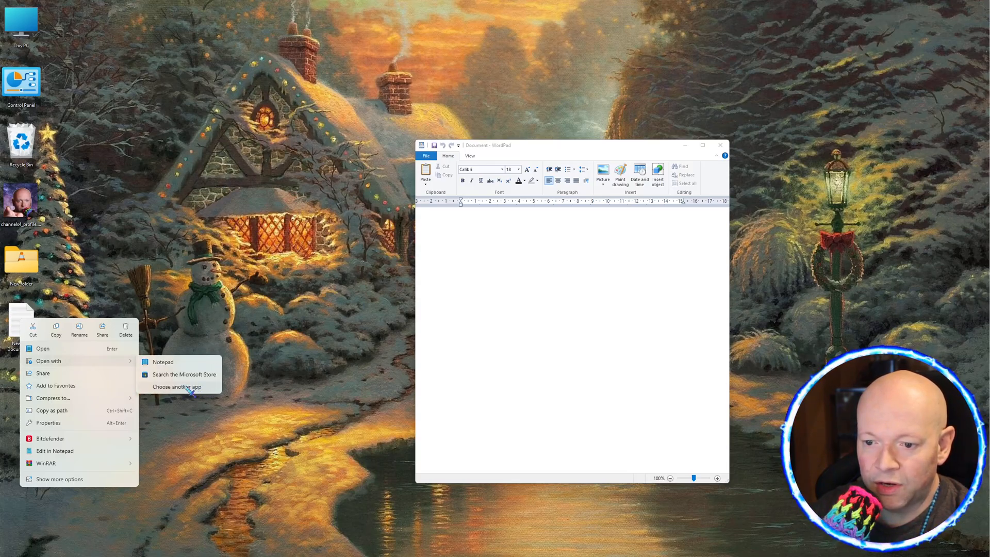
{"action": "left_click", "coordinate": [176, 386]}
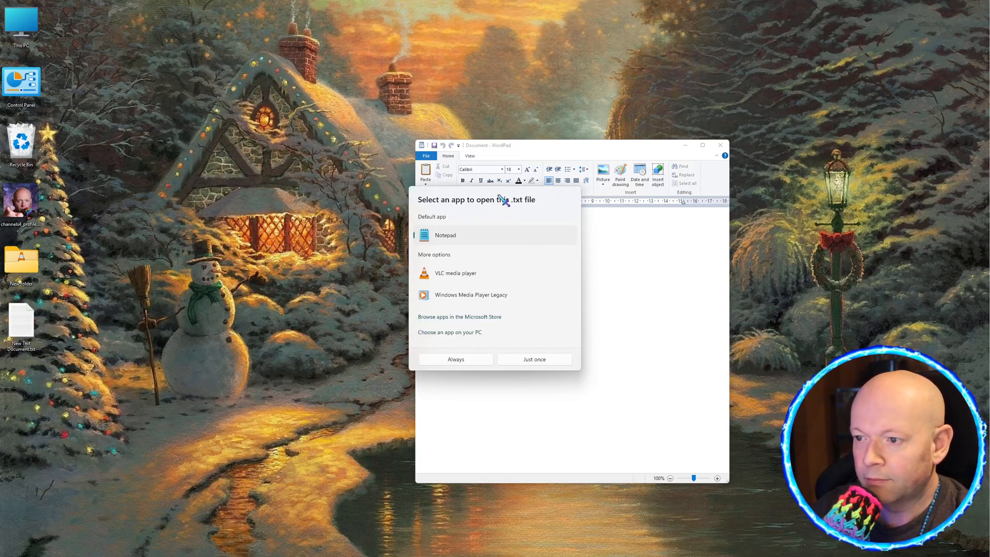
{"action": "mouse_move", "coordinate": [496, 342]}
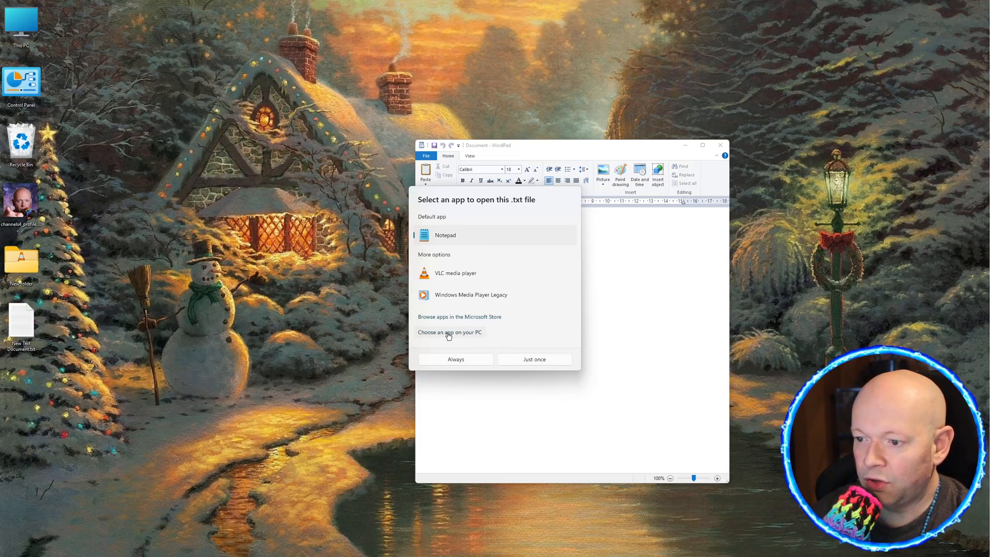
{"action": "left_click", "coordinate": [448, 332]}
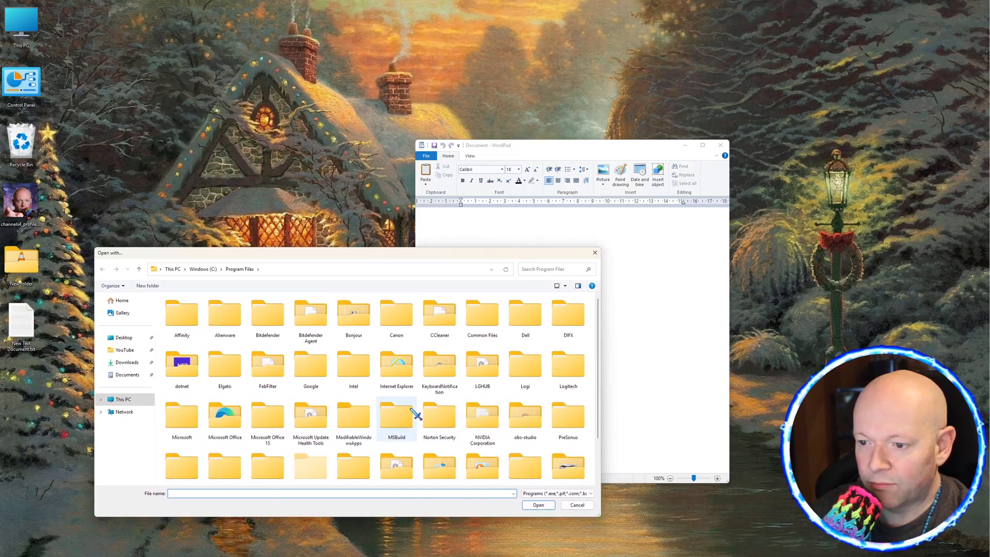
Browse to Program Files > Windows NT > Accessories in large icons and select wordpad.exe
{"action": "scroll", "scroll_direction": "down", "scroll_amount": 3}
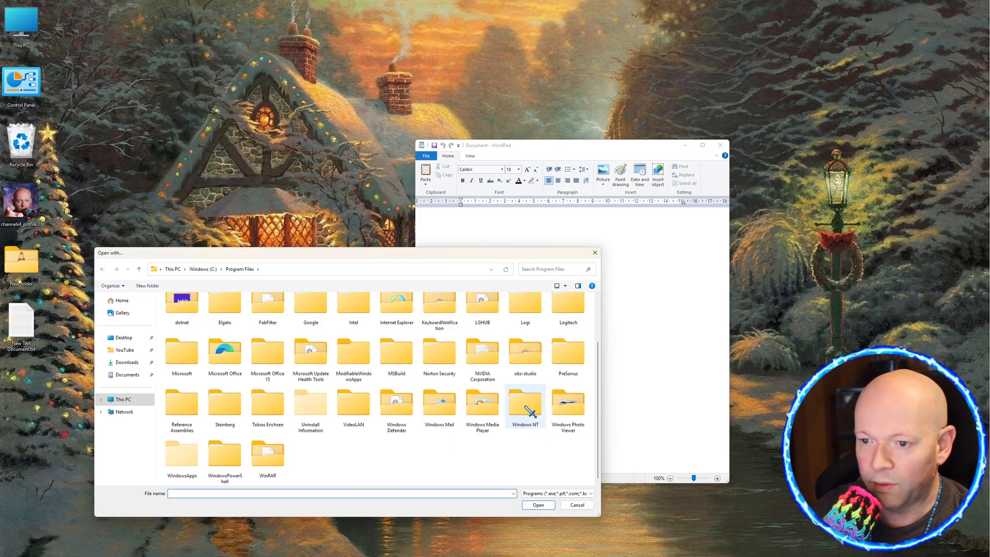
{"action": "mouse_move", "coordinate": [525, 406]}
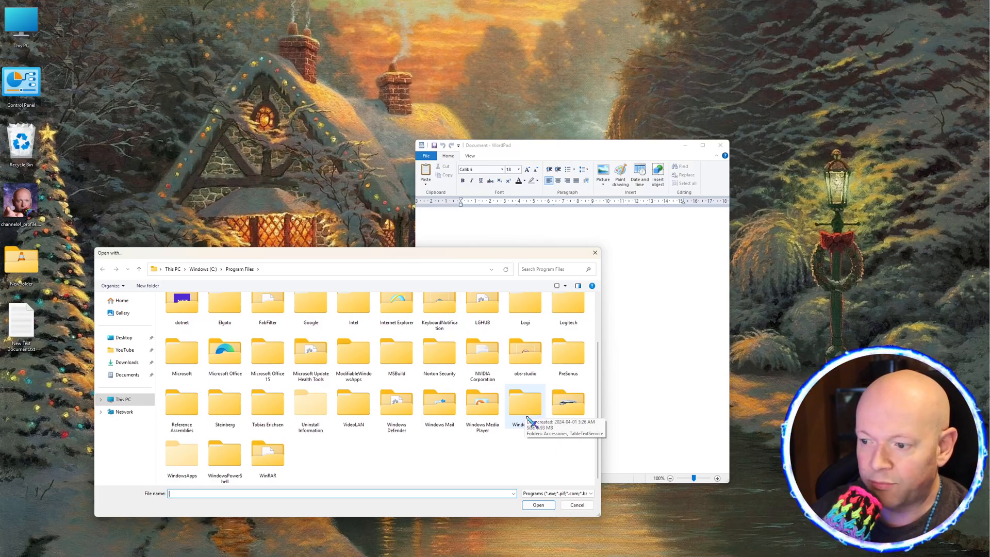
{"action": "double_click", "coordinate": [525, 403]}
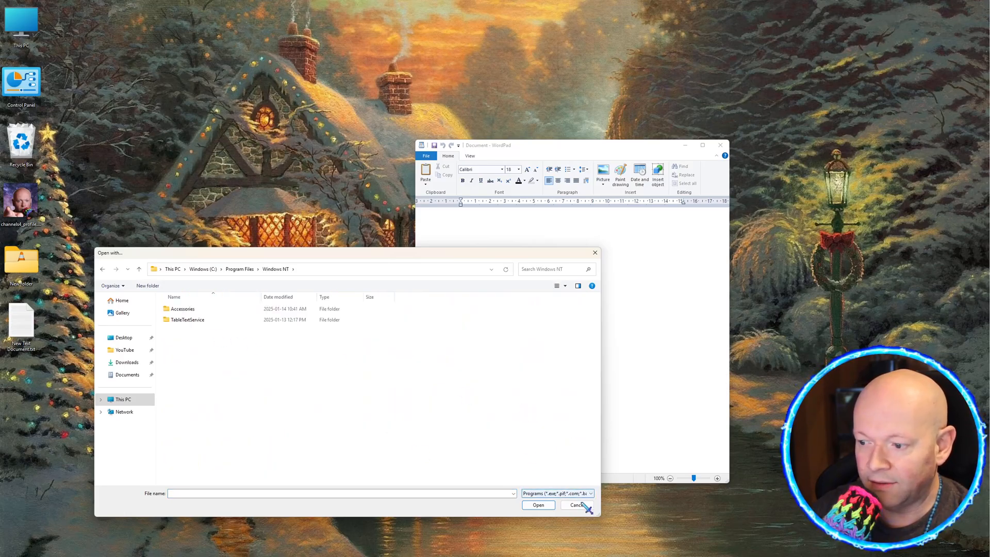
{"action": "left_click", "coordinate": [558, 286]}
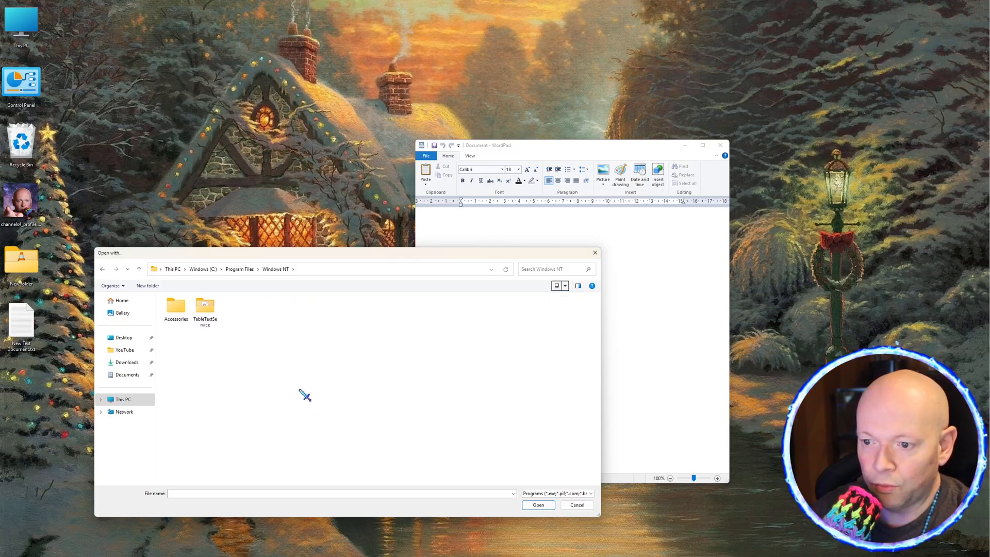
{"action": "double_click", "coordinate": [175, 307]}
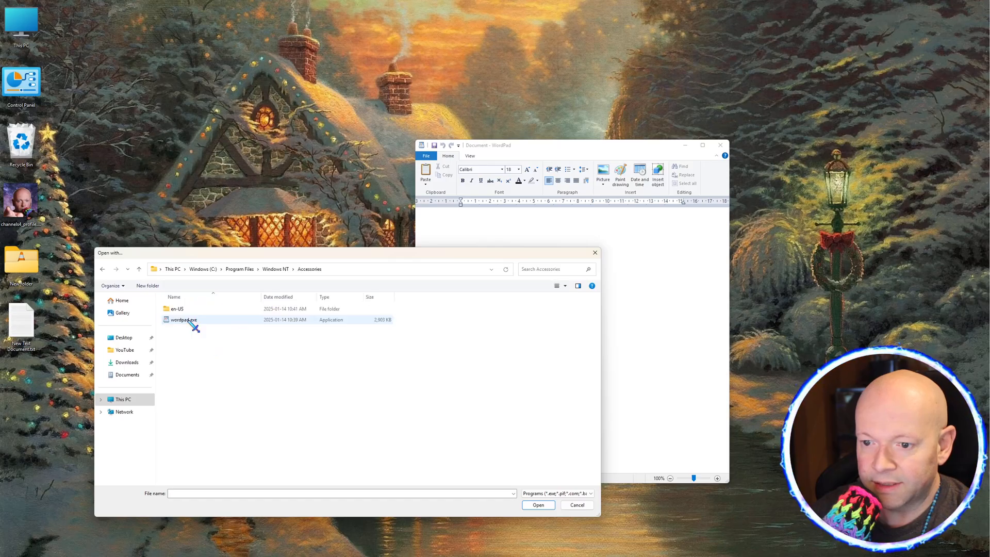
{"action": "left_click", "coordinate": [558, 285]}
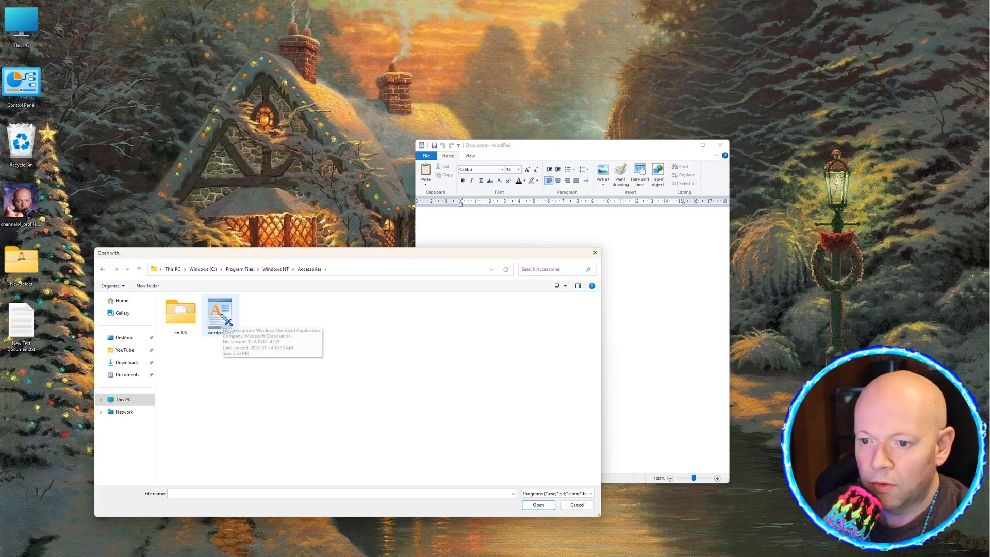
{"action": "left_click", "coordinate": [219, 310]}
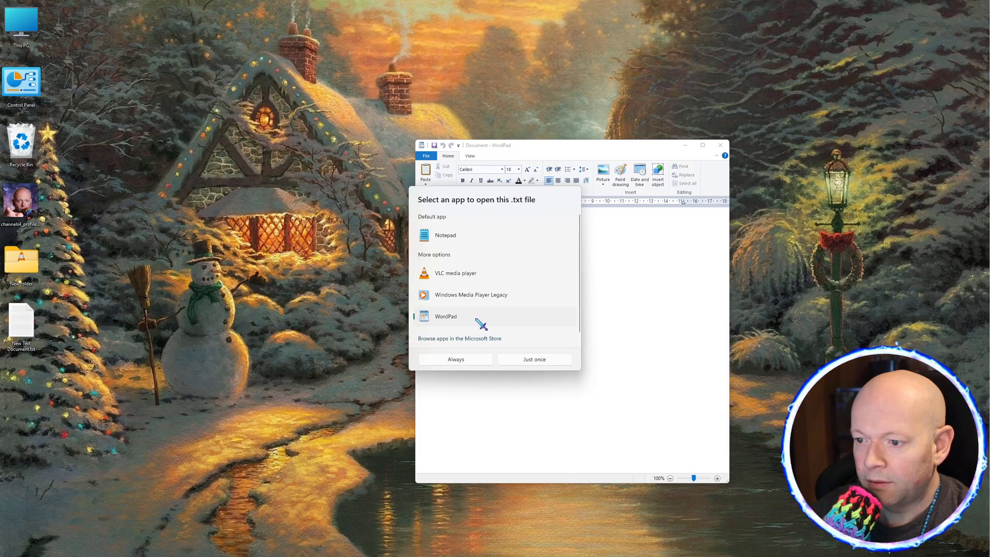
{"action": "mouse_move", "coordinate": [527, 398]}
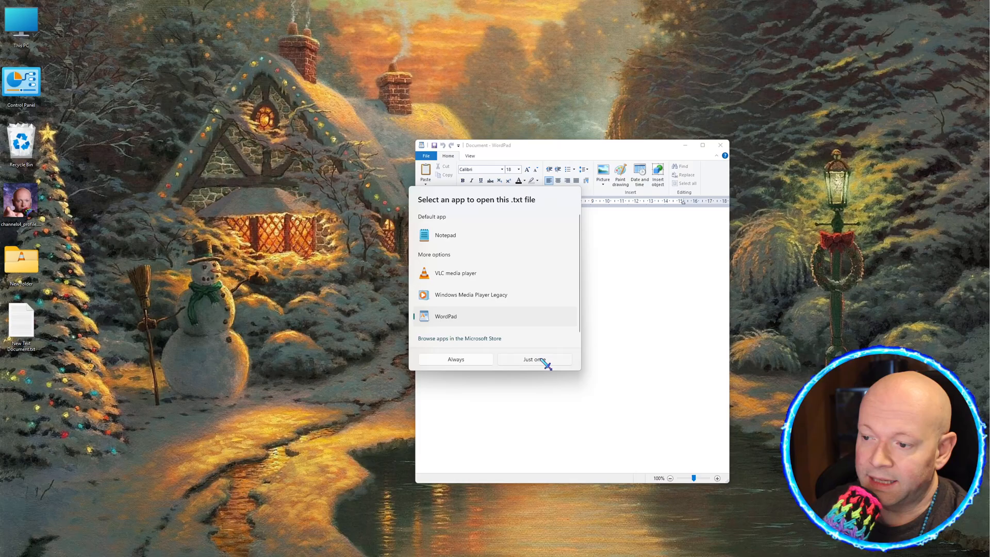
Open the text file in WordPad just once, then close the WordPad window
{"action": "left_click", "coordinate": [533, 359]}
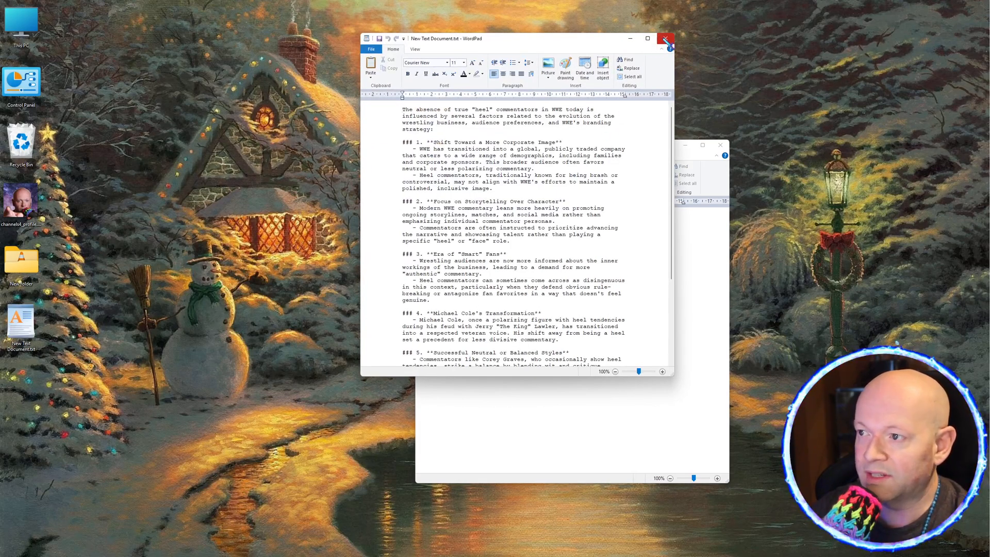
{"action": "left_click", "coordinate": [665, 38]}
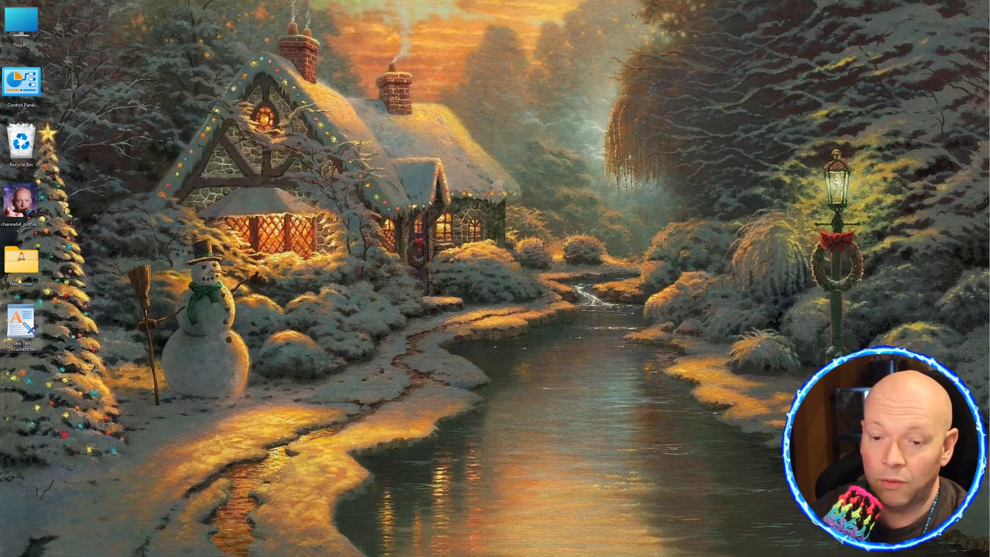
Create a second new text document on the desktop, open it blank in WordPad, and close it
{"action": "double_click", "coordinate": [21, 319]}
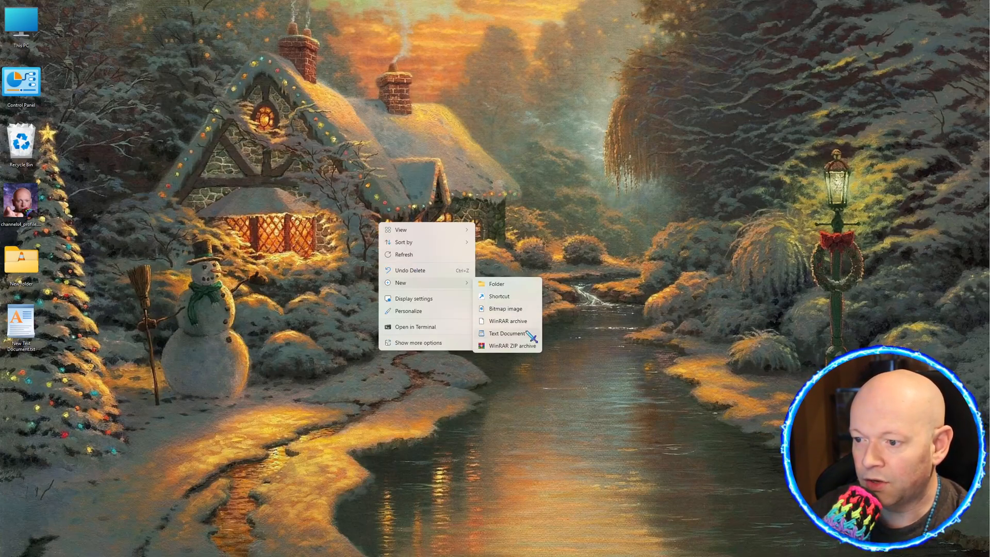
{"action": "left_click", "coordinate": [506, 333]}
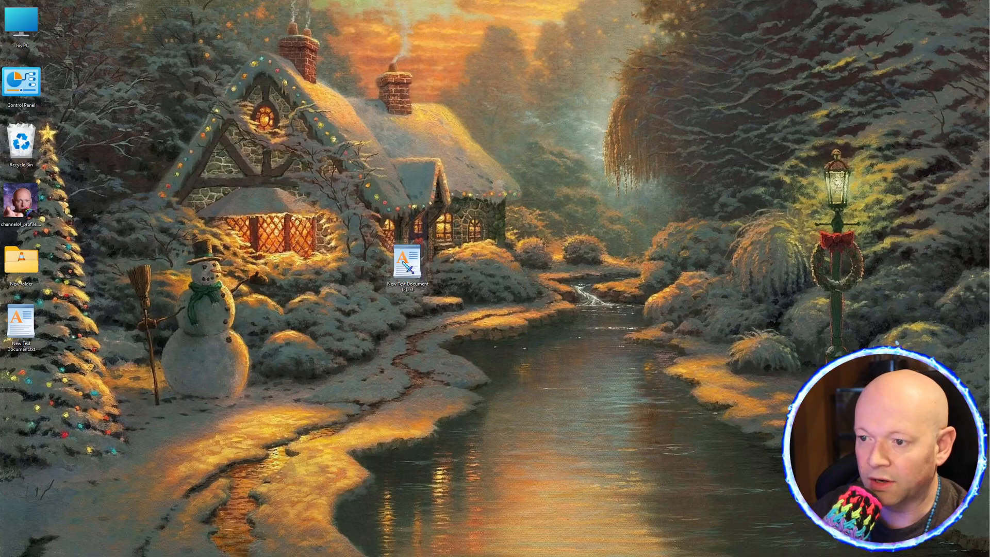
{"action": "double_click", "coordinate": [408, 261]}
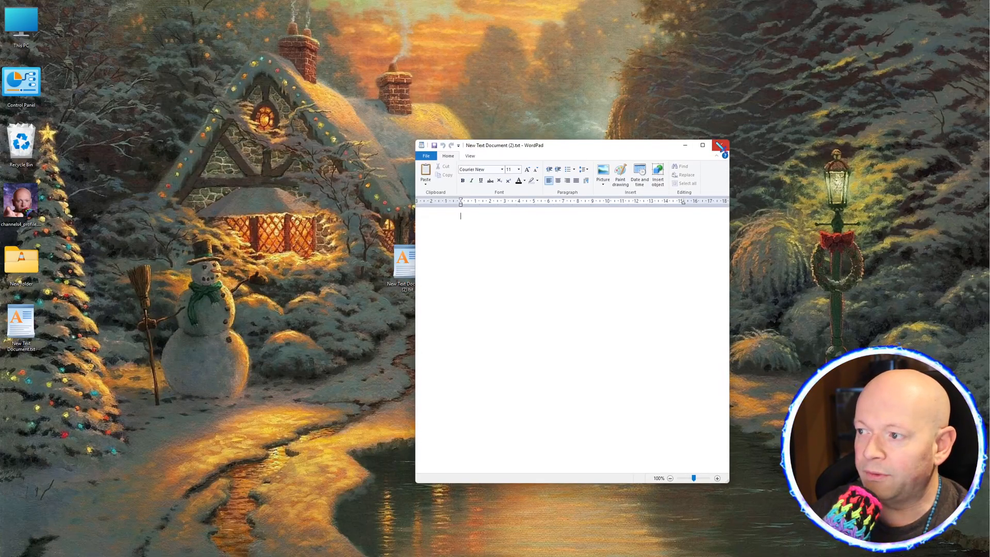
{"action": "left_click", "coordinate": [720, 145]}
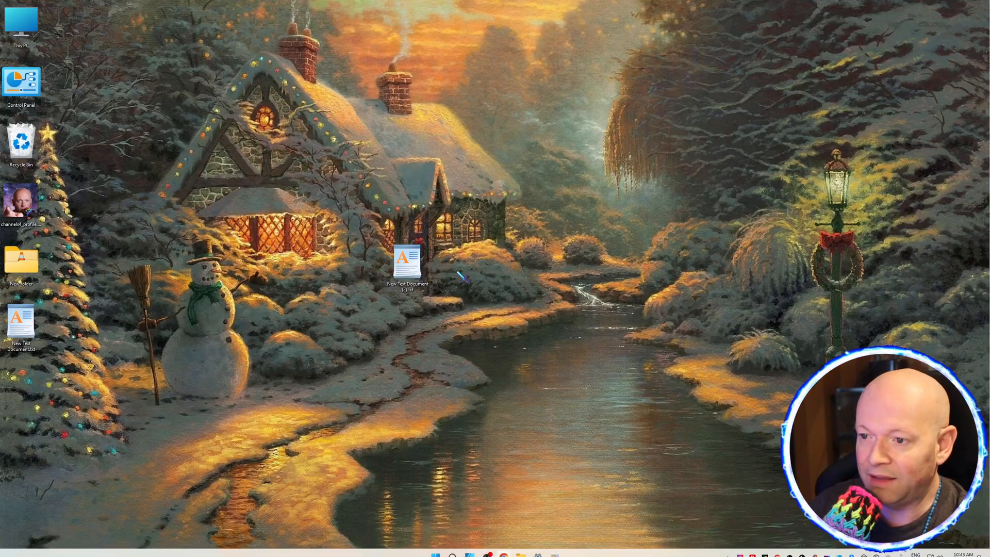
{"action": "mouse_move", "coordinate": [506, 546]}
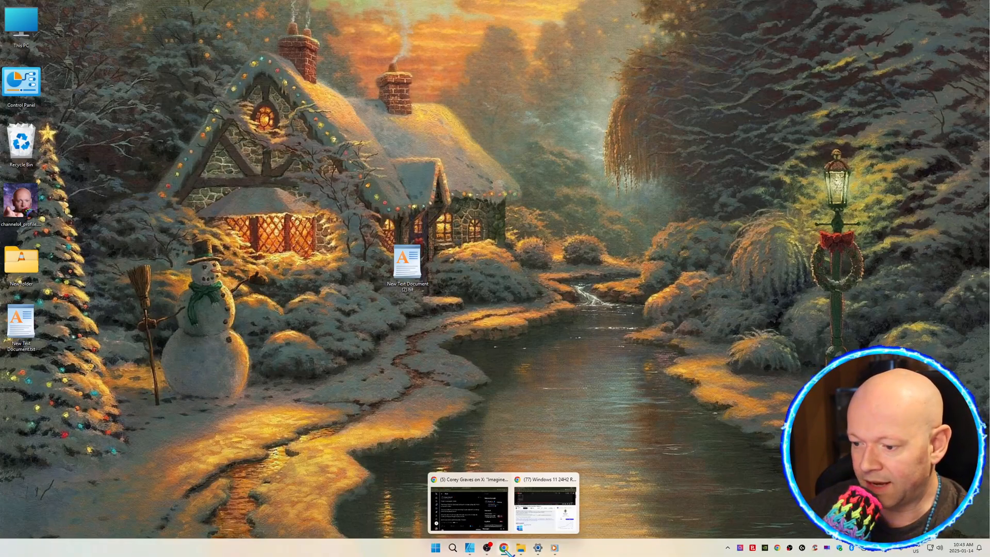
Restore the browser from the taskbar, maximize it, and return to the WordPad Google Drive page
{"action": "left_click", "coordinate": [544, 505]}
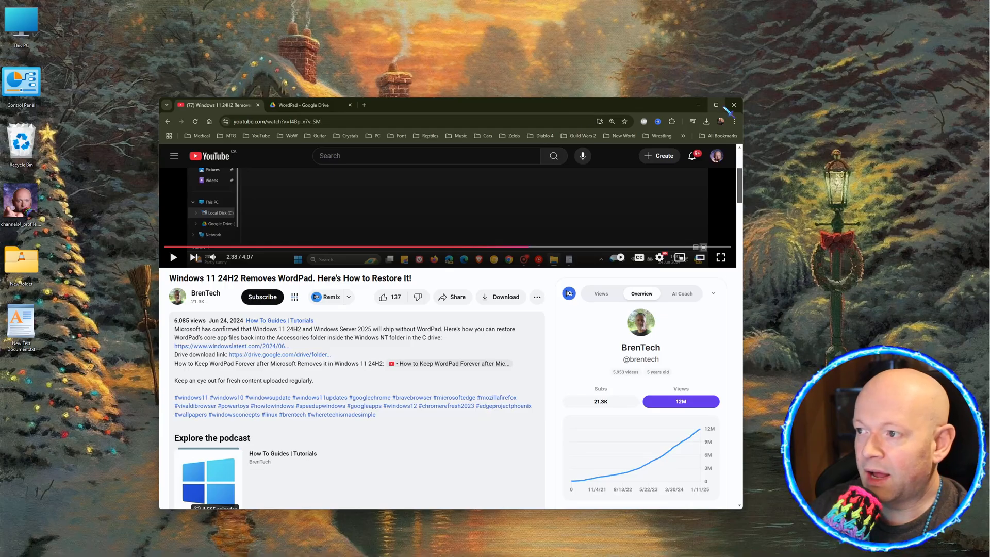
{"action": "left_click", "coordinate": [716, 105]}
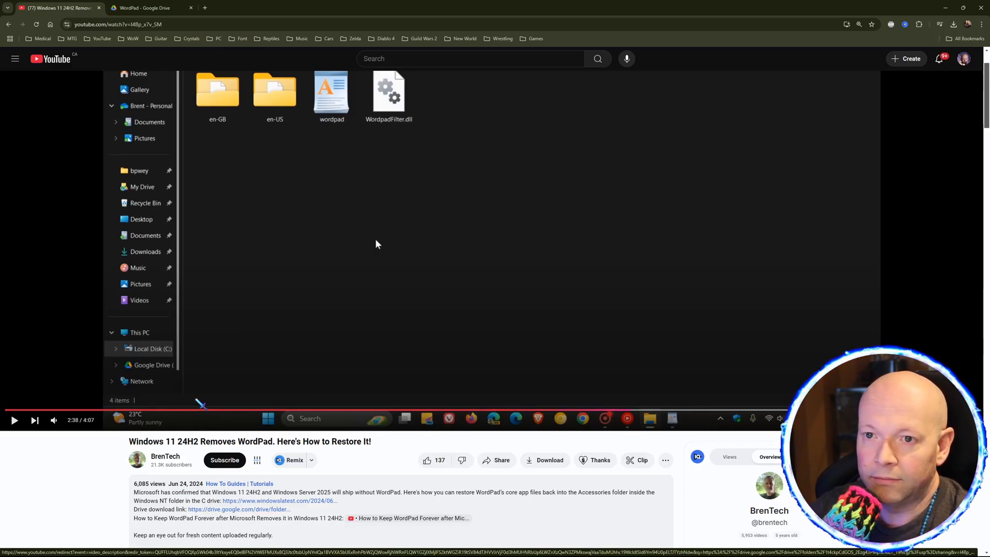
{"action": "left_click", "coordinate": [150, 8]}
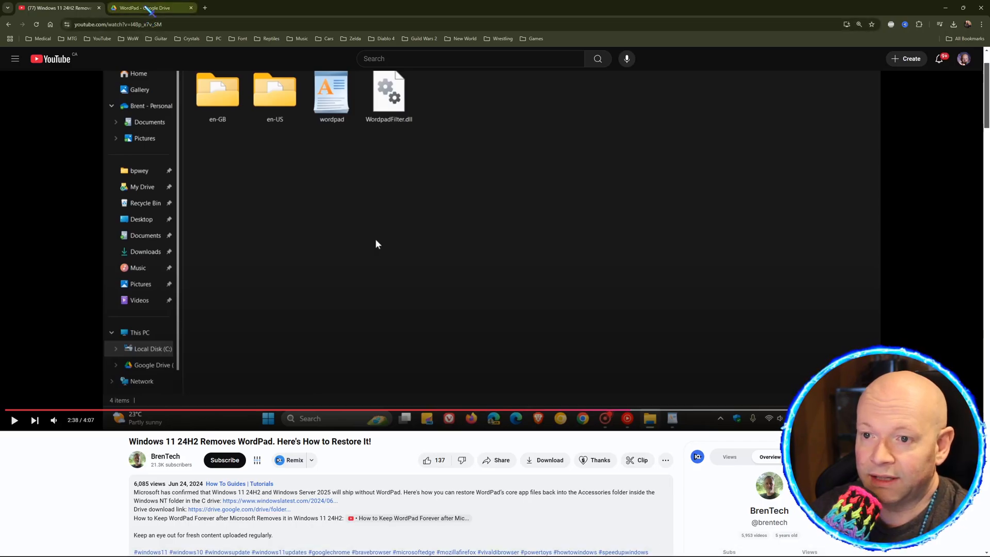